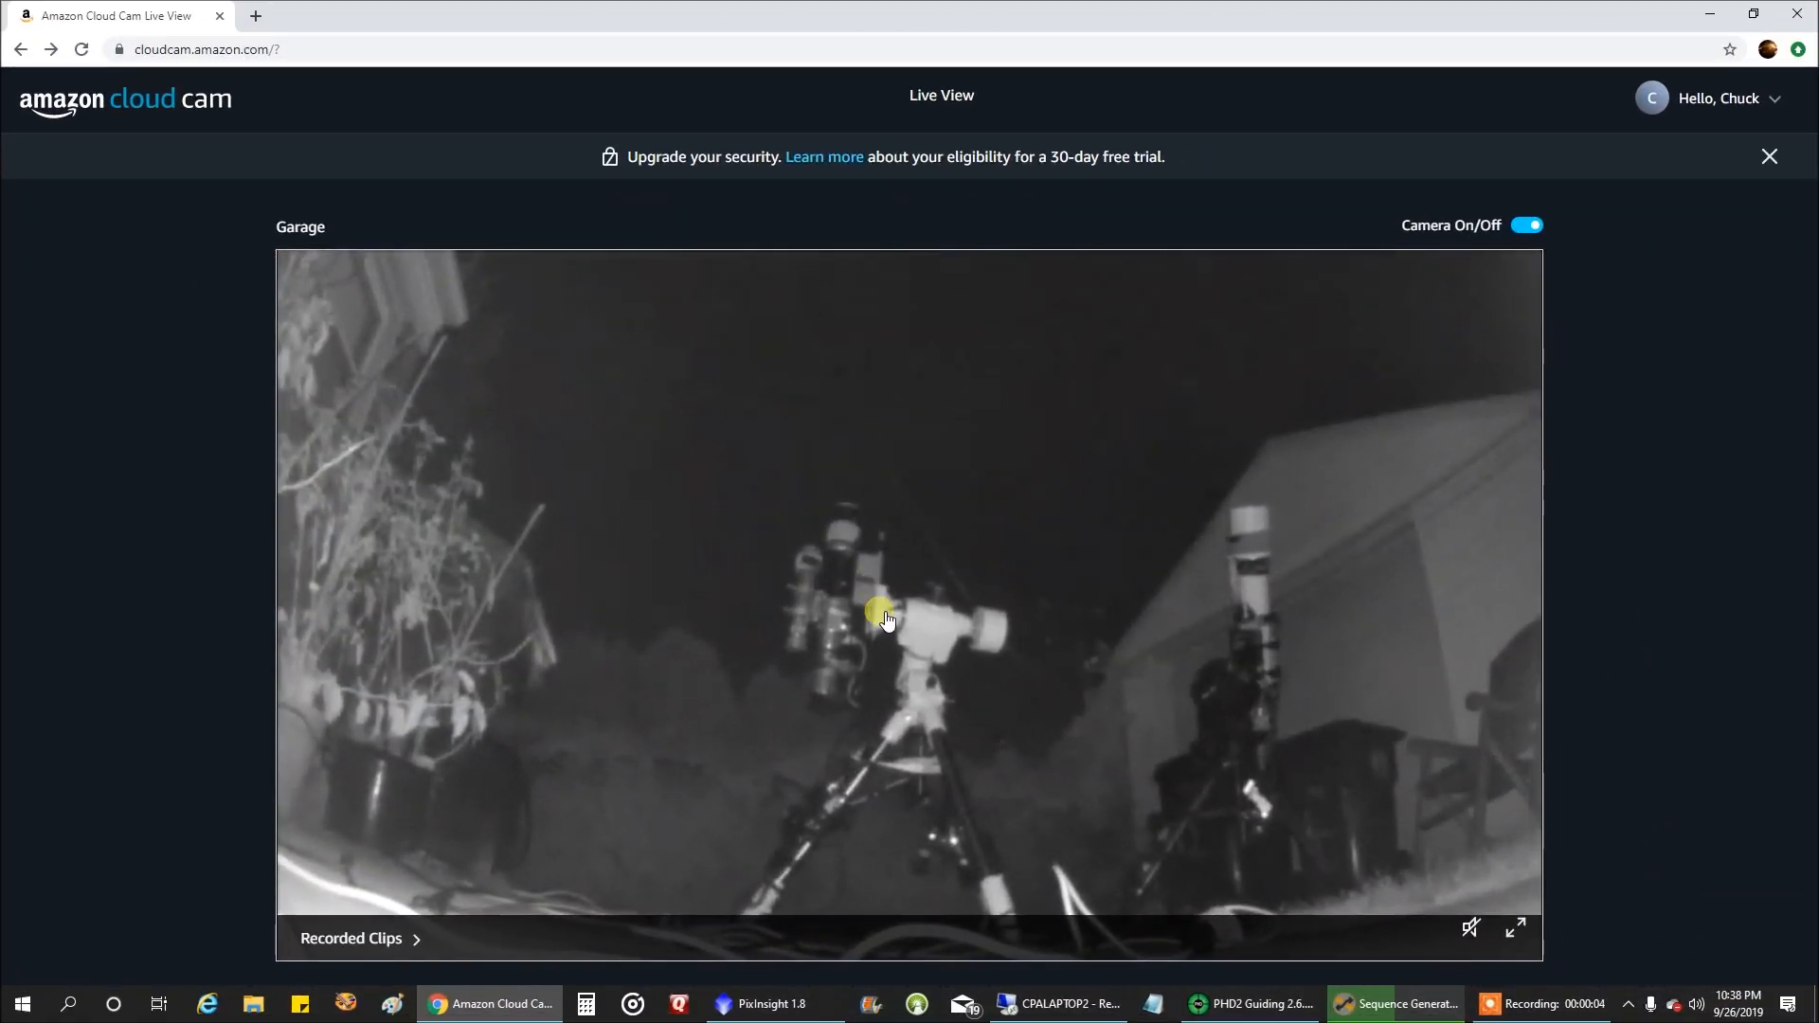
mouse_move(896, 595)
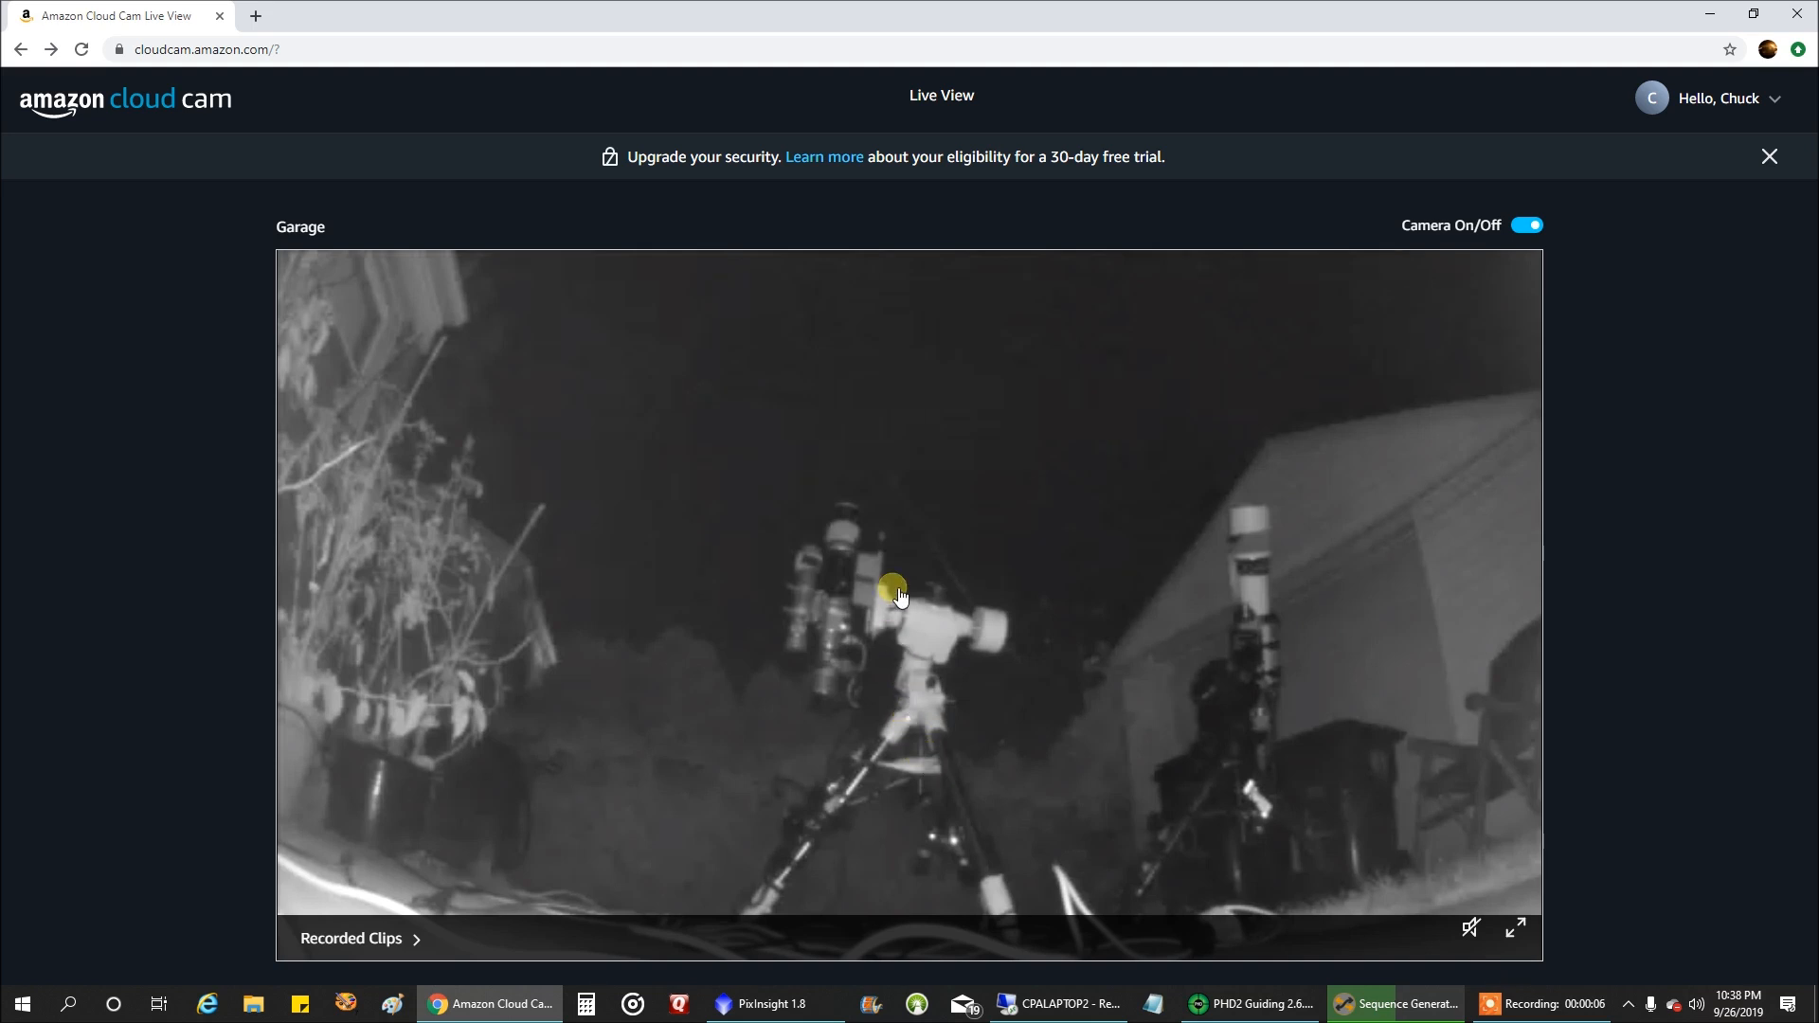
mouse_move(884, 690)
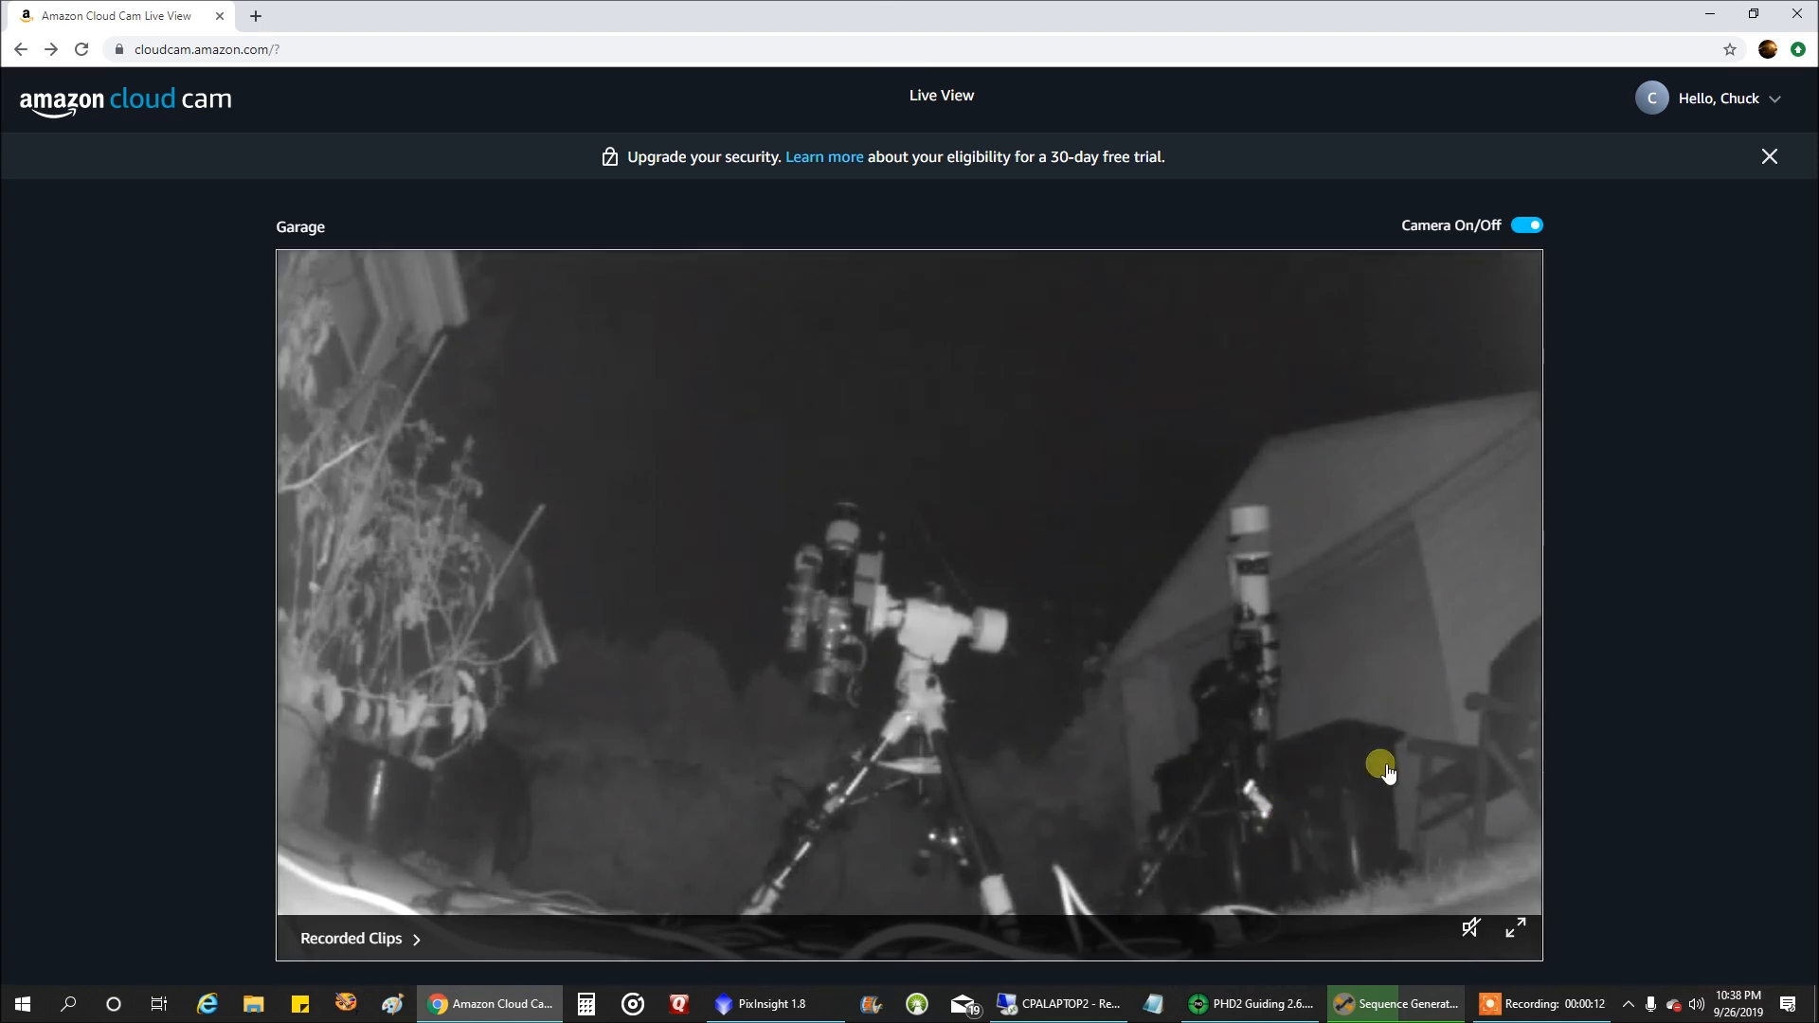
- Bring the running SH2-119 imaging sequence to the front from the taskbar
click(1071, 1000)
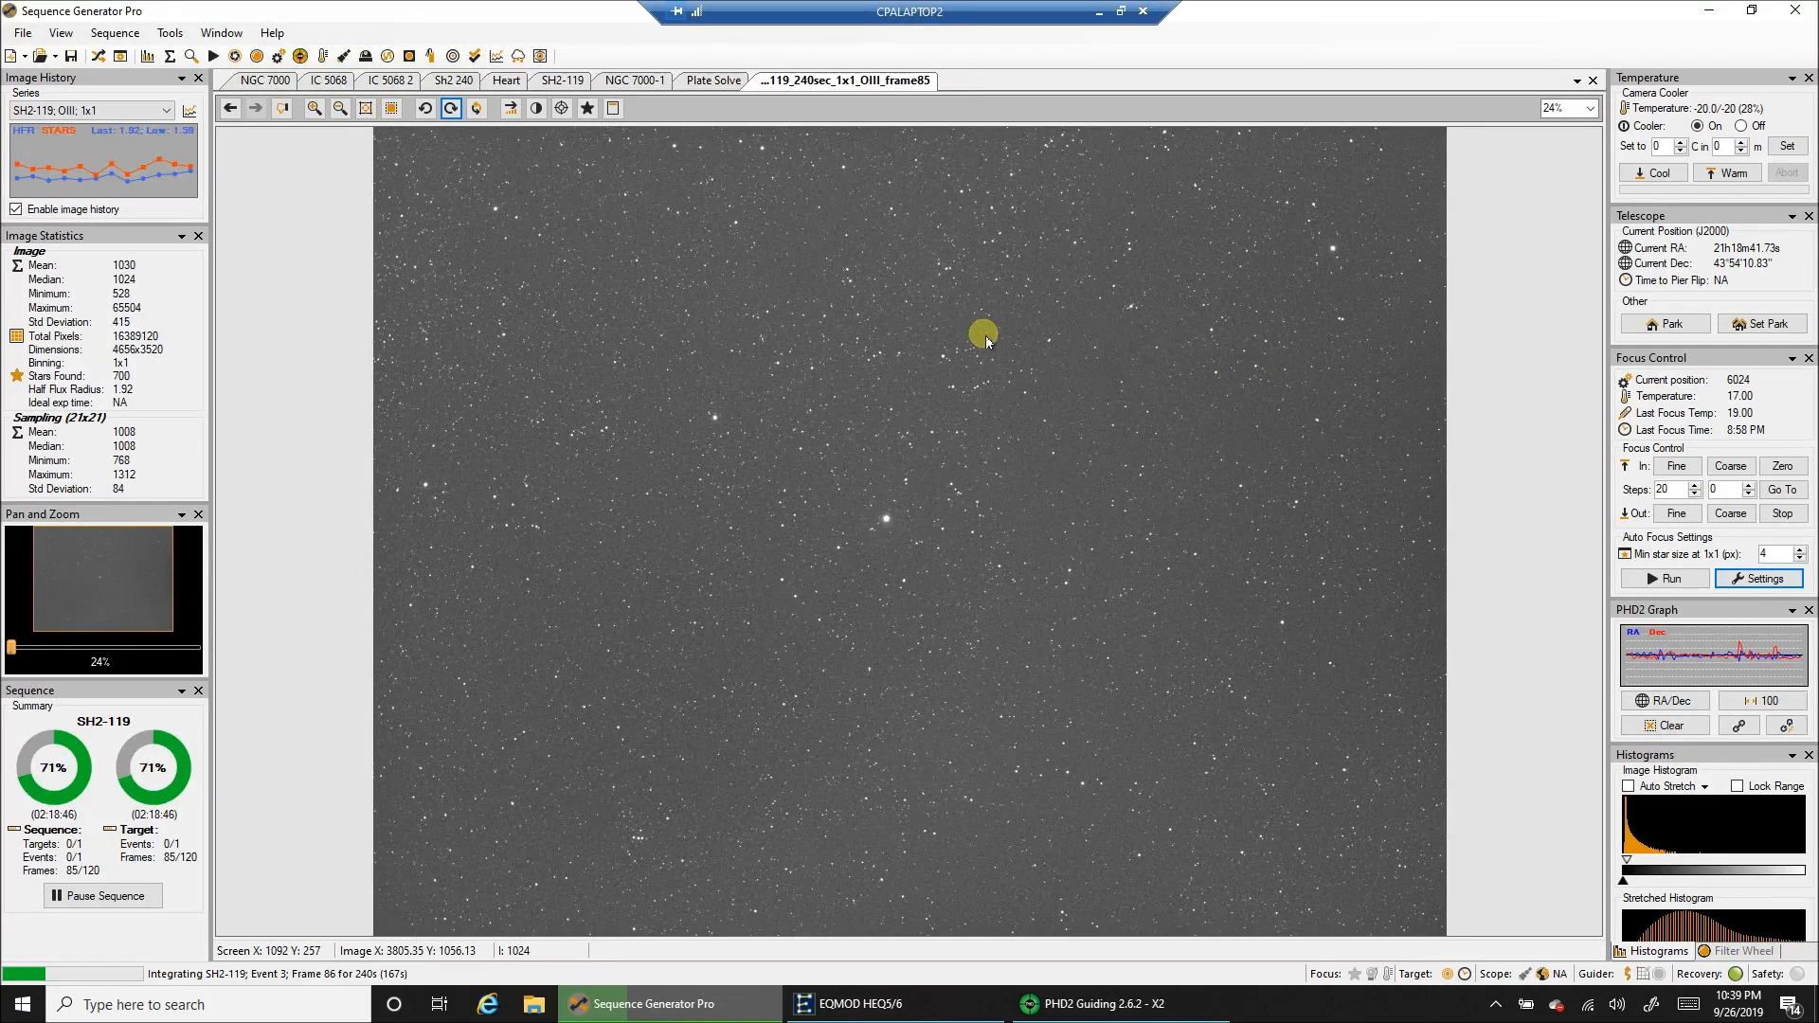
mouse_move(854, 326)
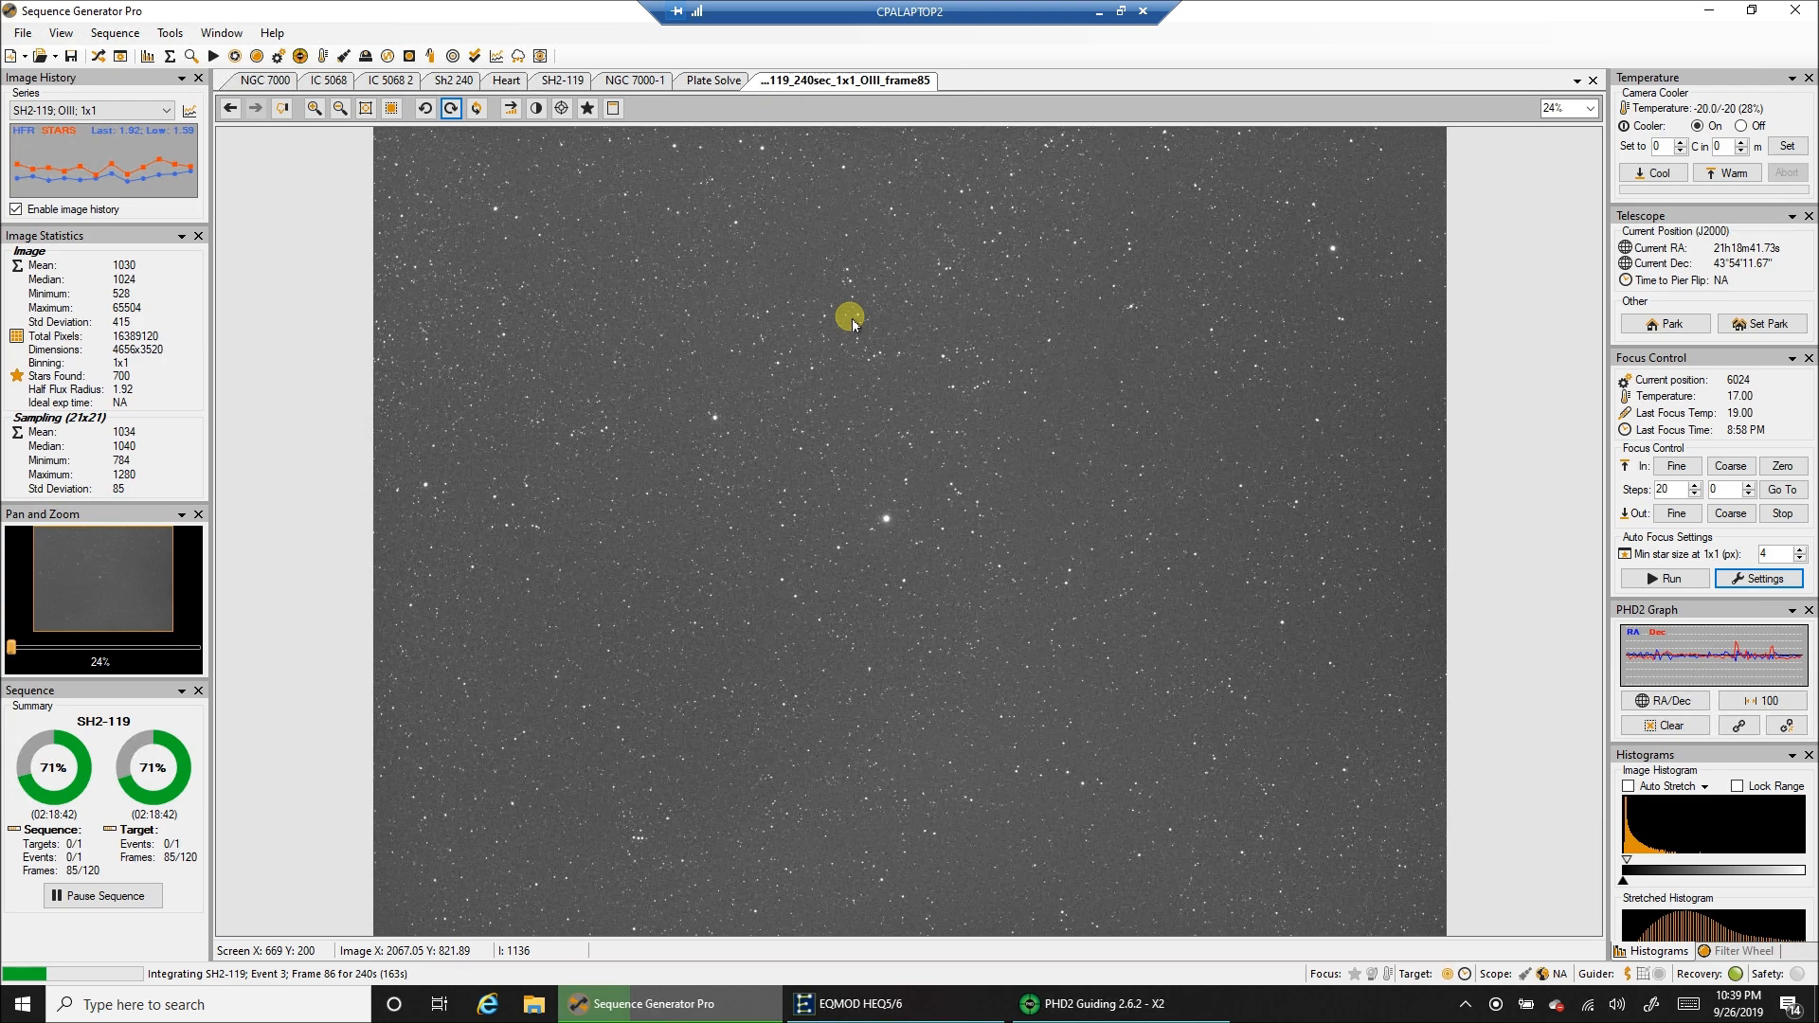
mouse_move(838, 264)
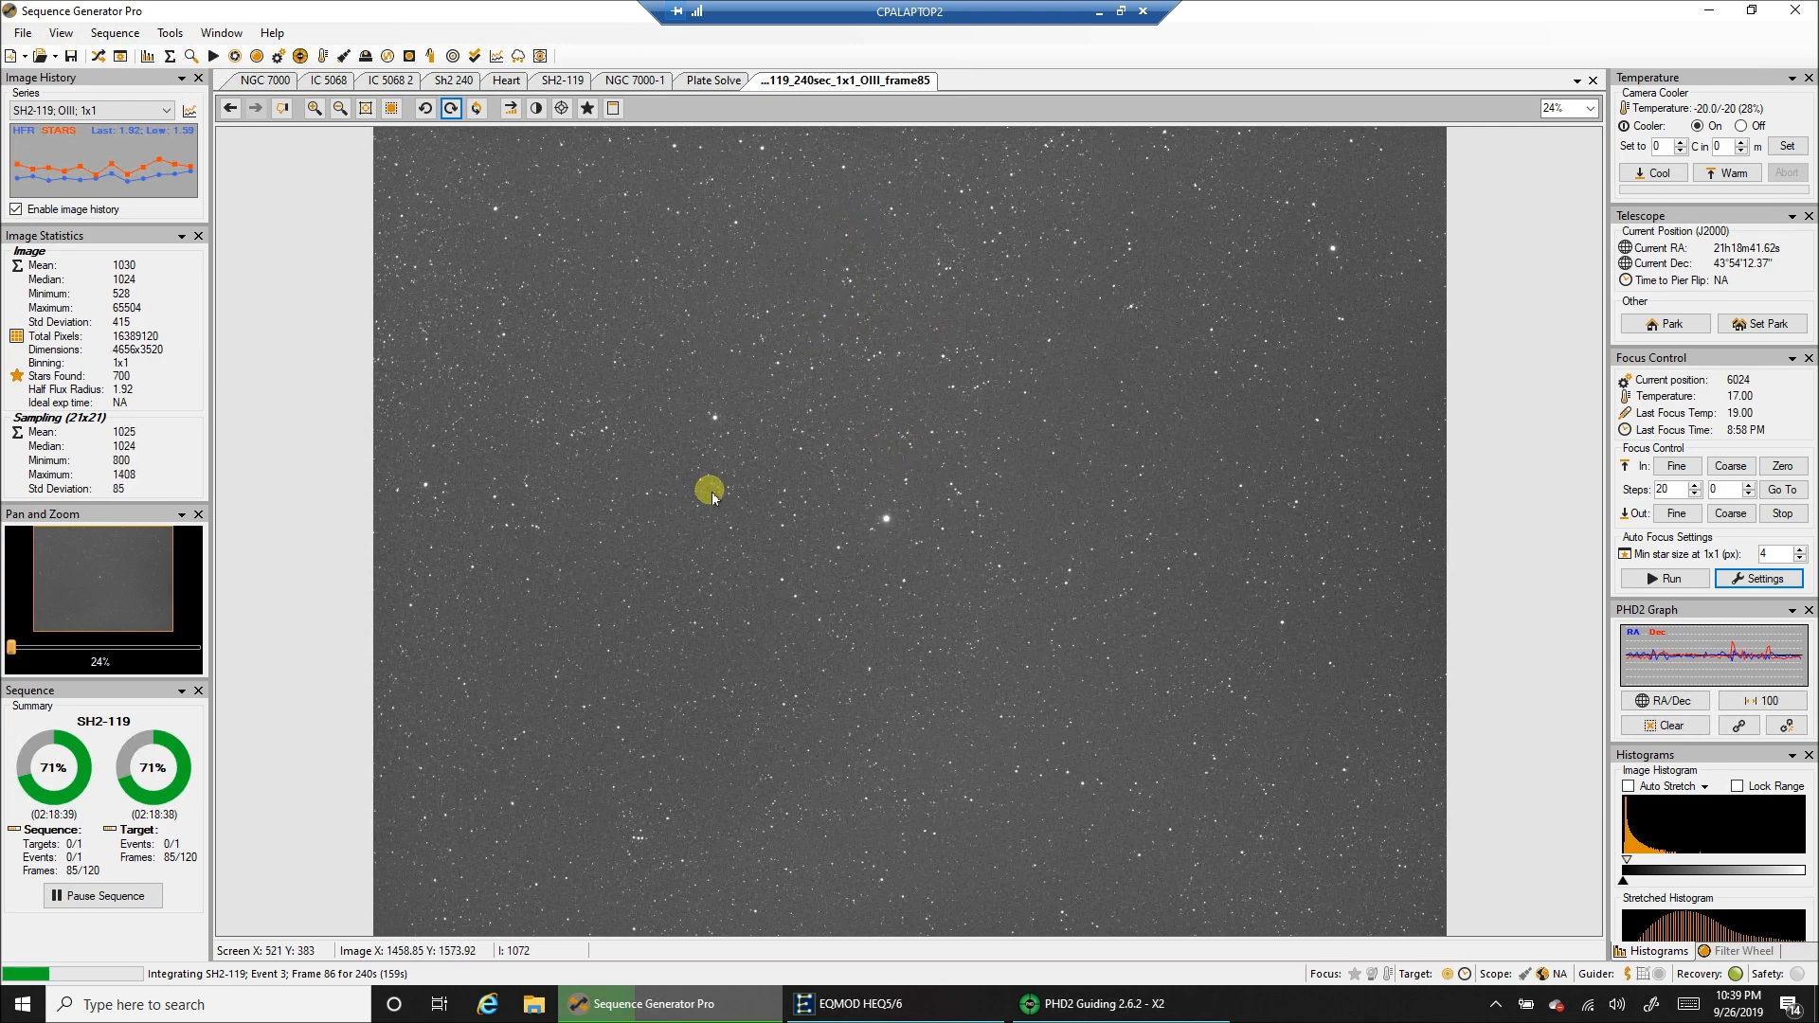
mouse_move(1044, 438)
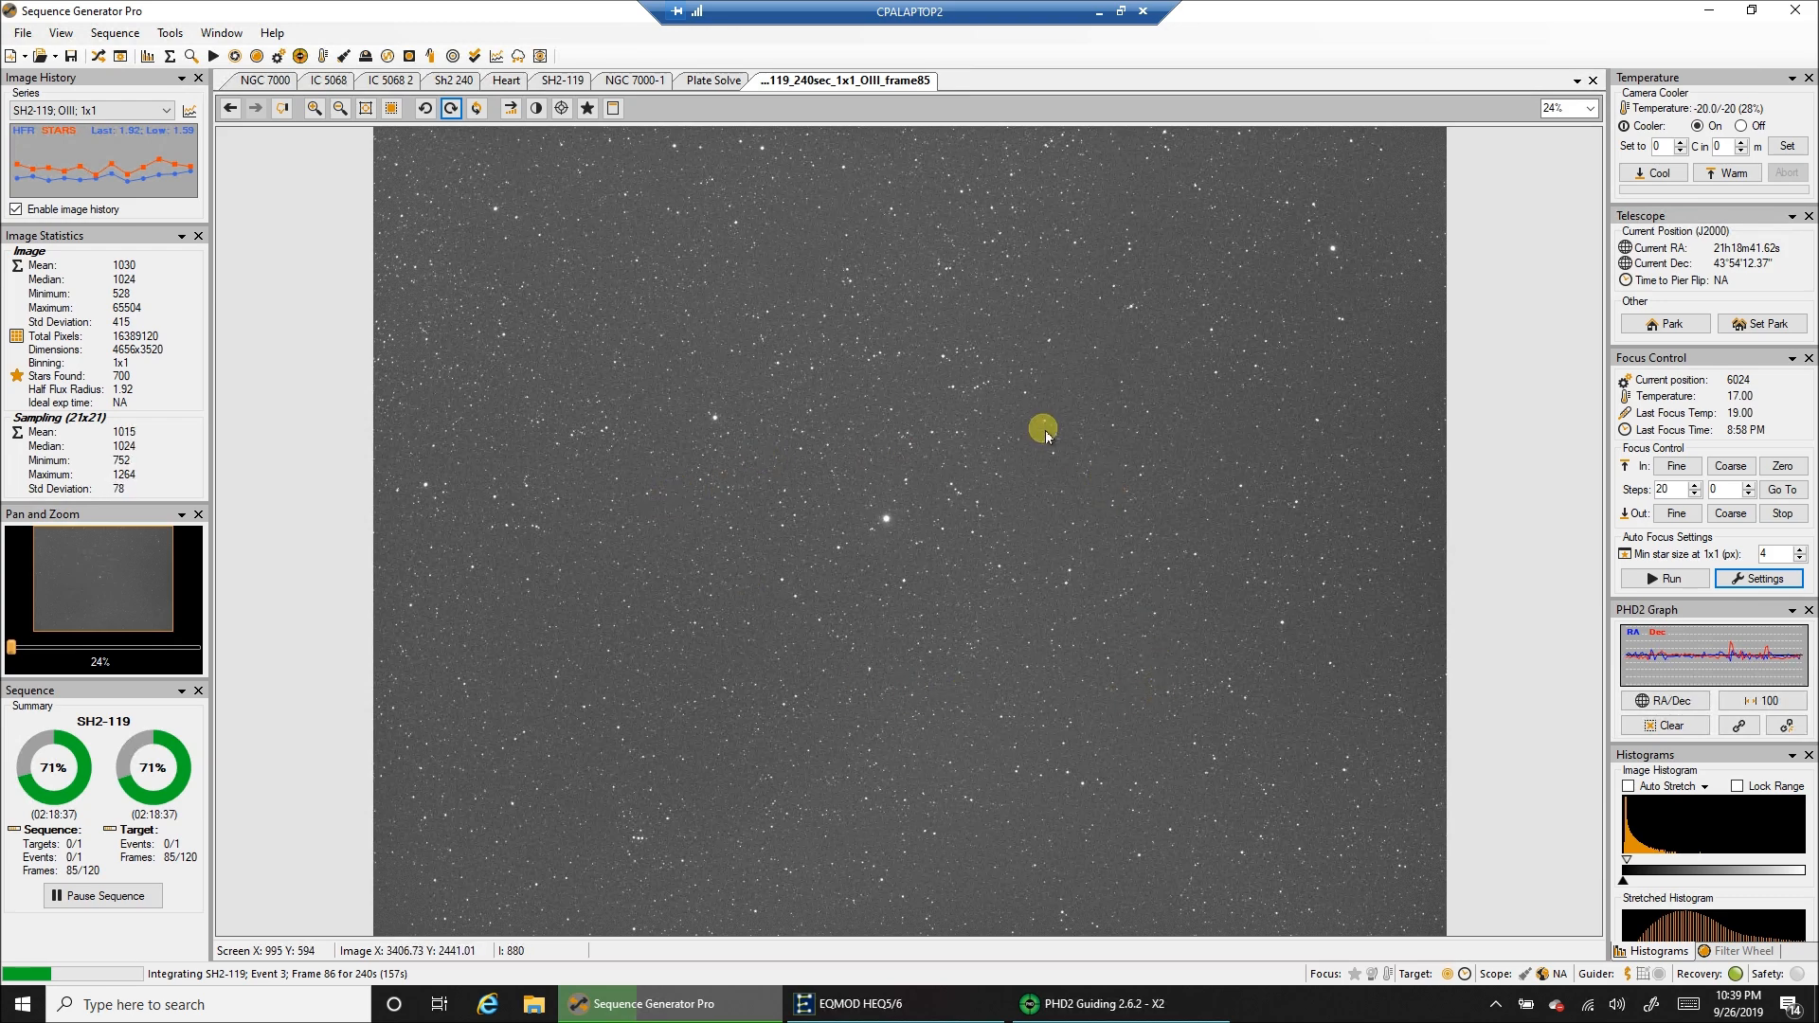
mouse_move(424, 597)
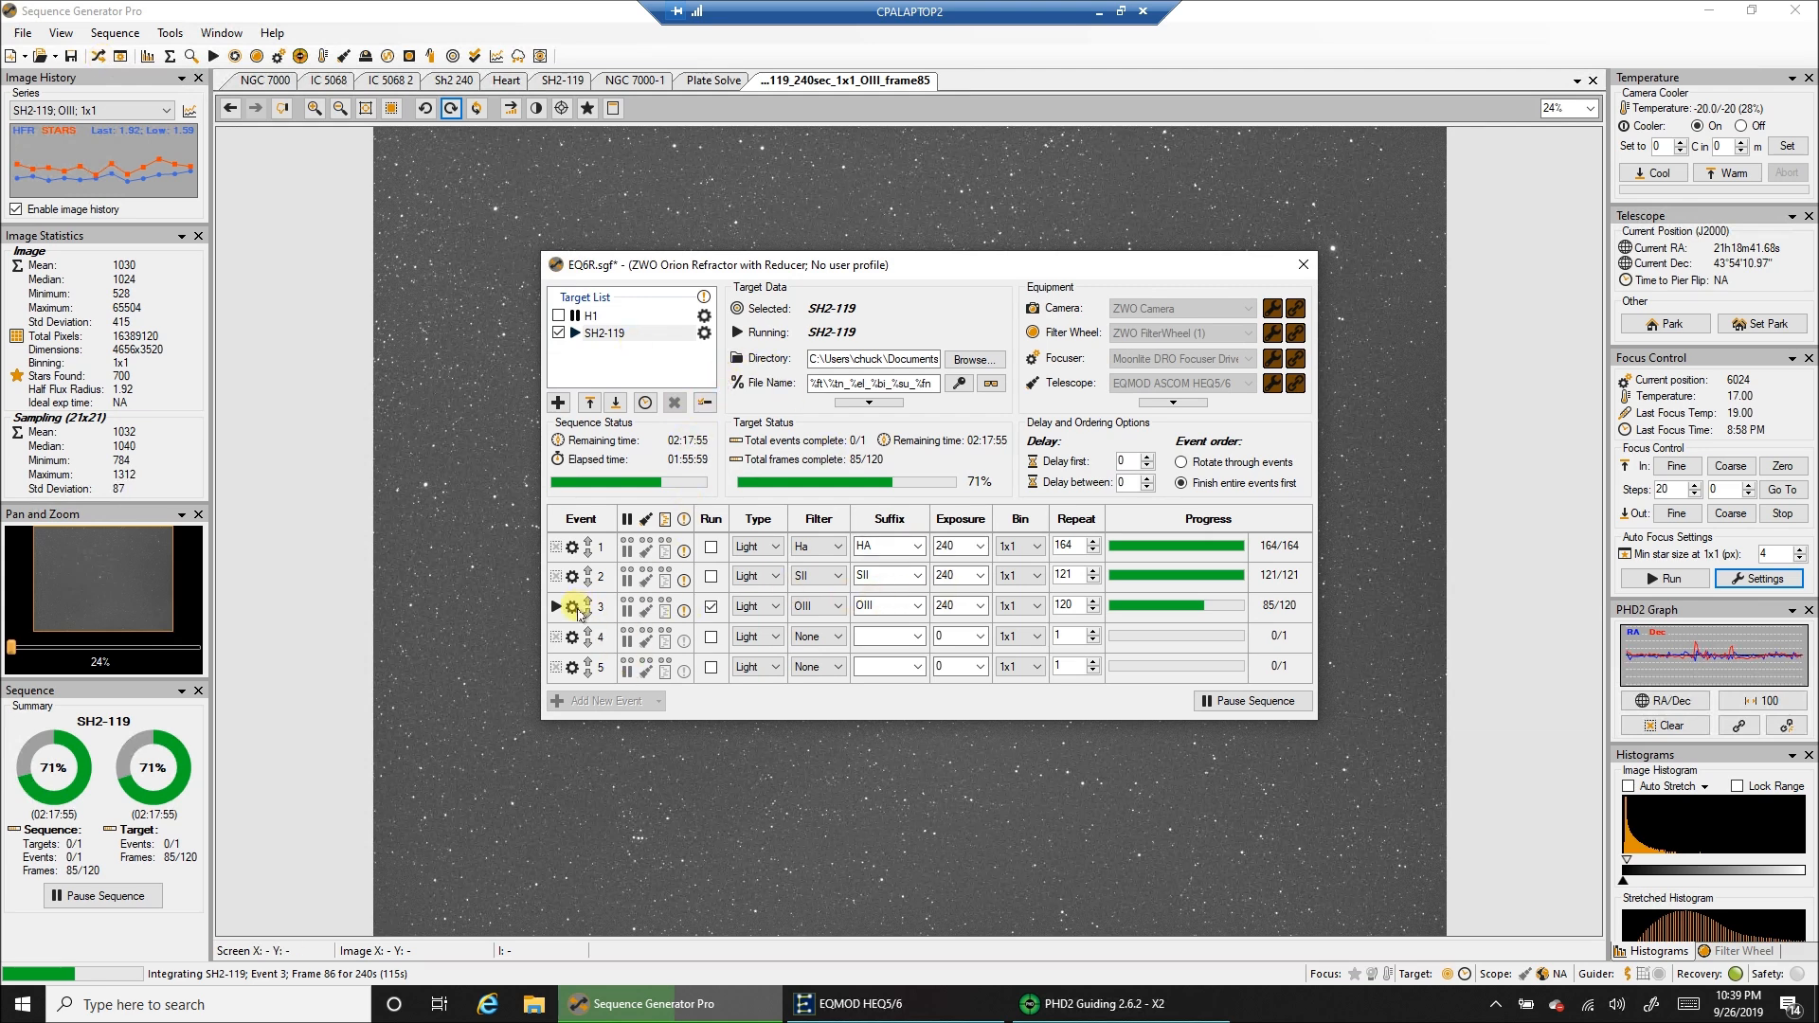
- Review the OIII event's options and cancel out without changes
click(572, 607)
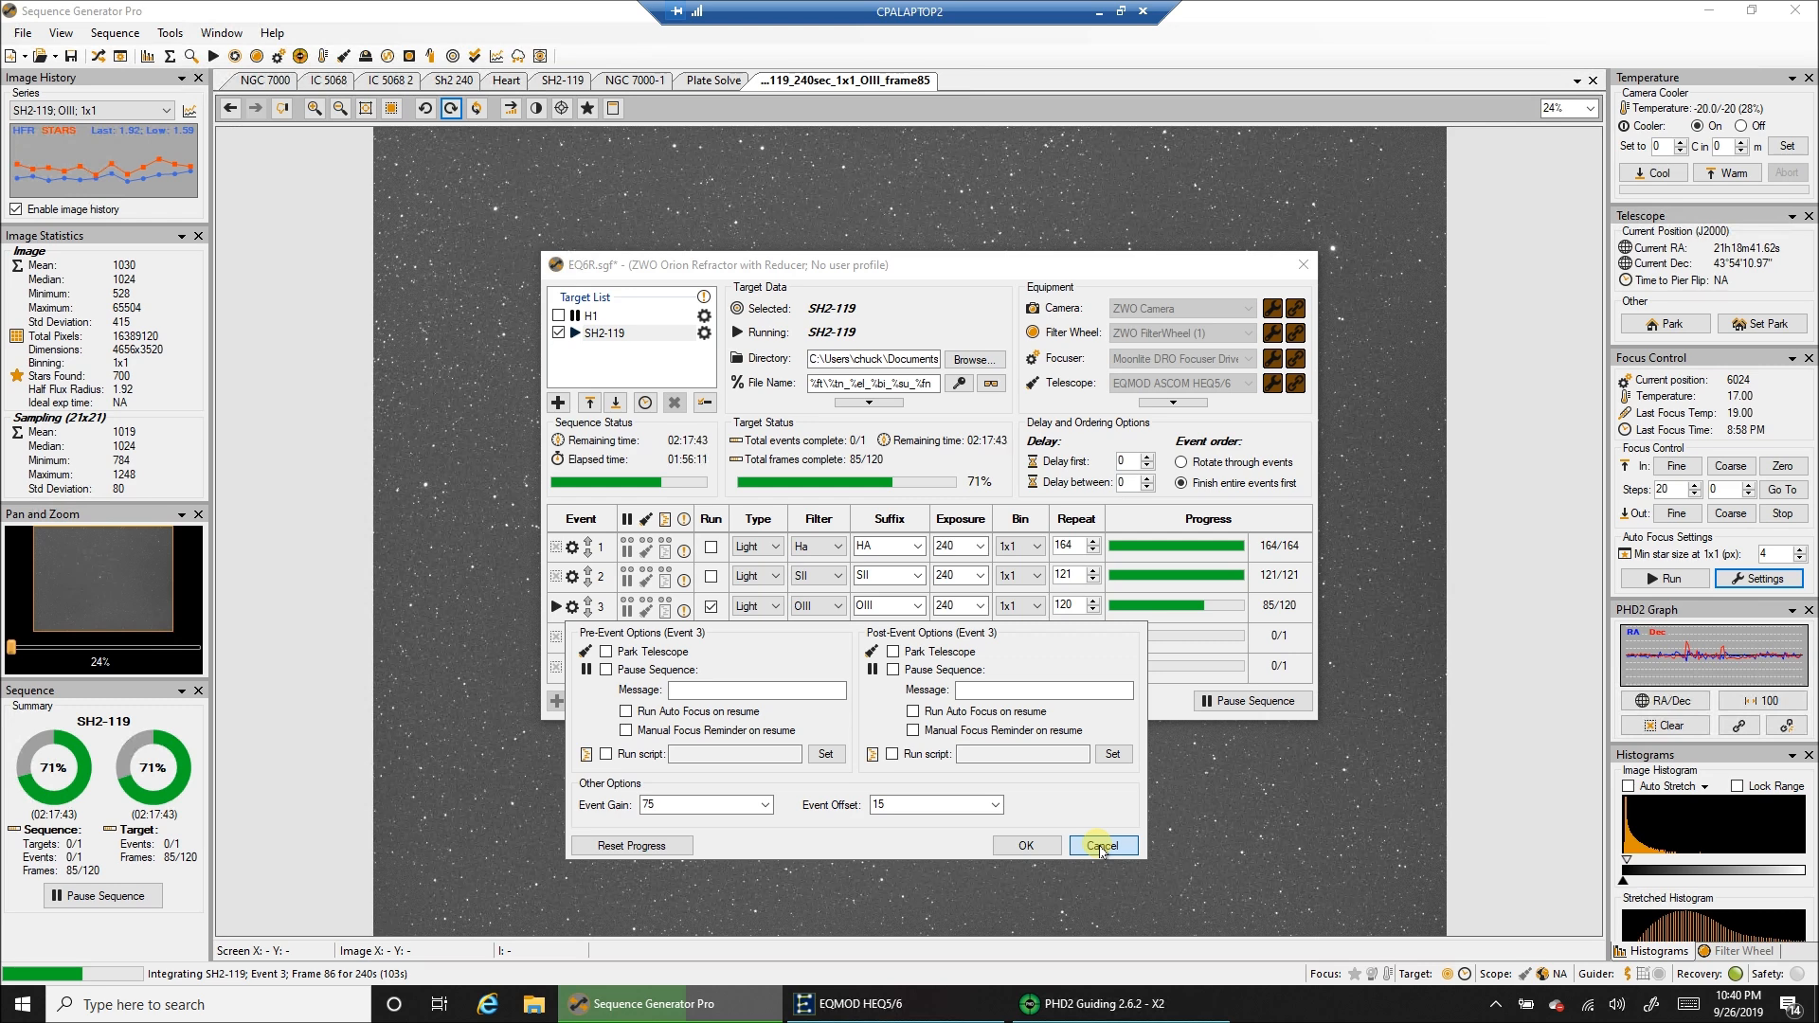
click(1103, 845)
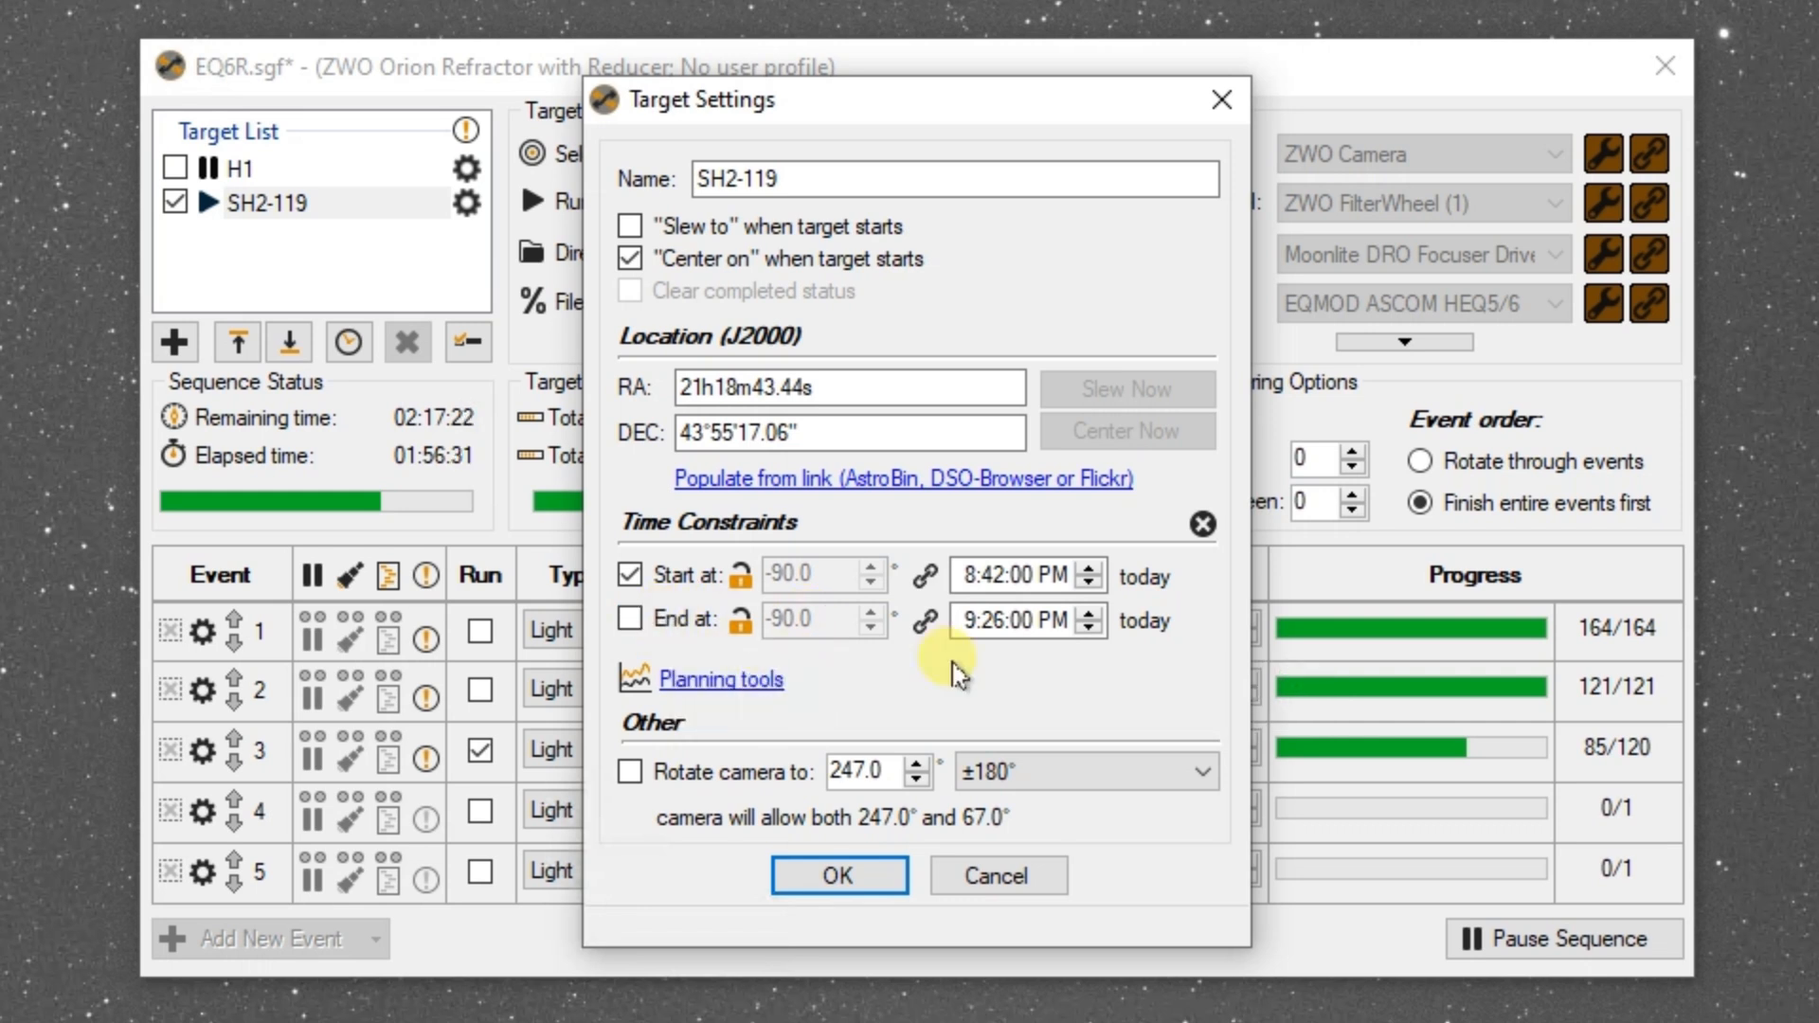
mouse_move(771, 611)
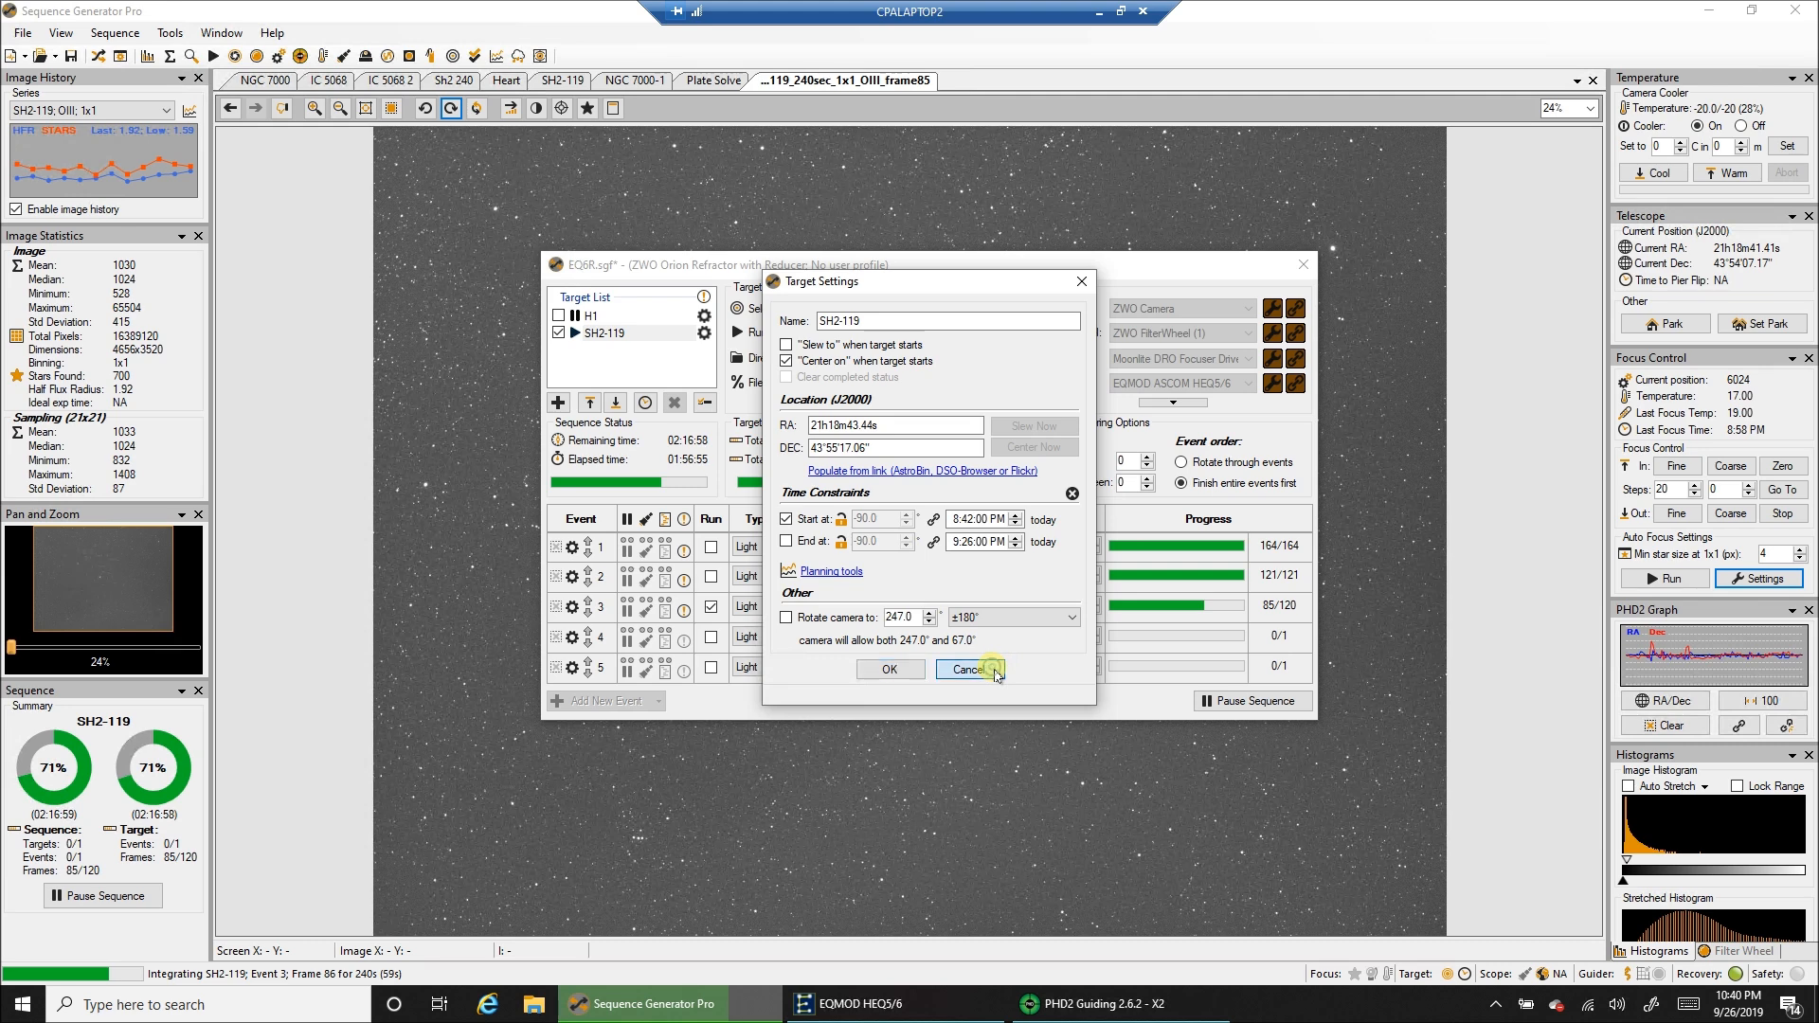
- Cancel the target settings, switch to PHD2 Guiding and clear its history graph
click(969, 669)
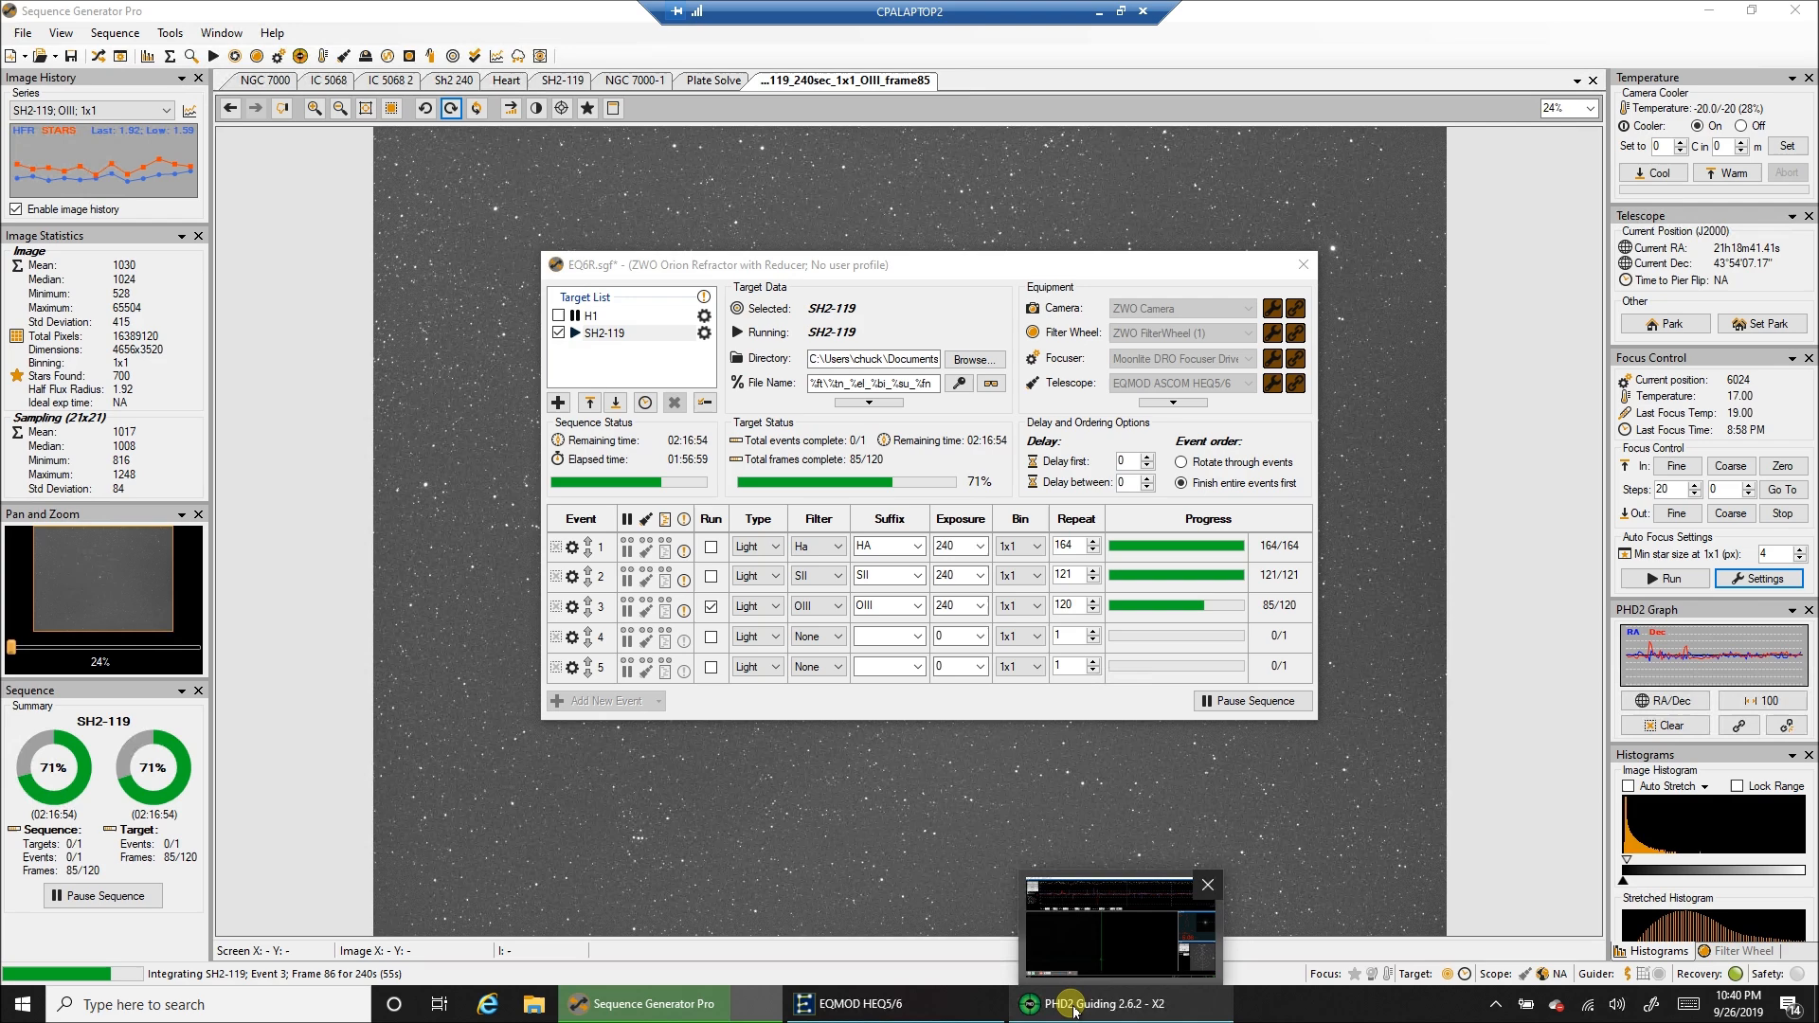
click(1049, 1004)
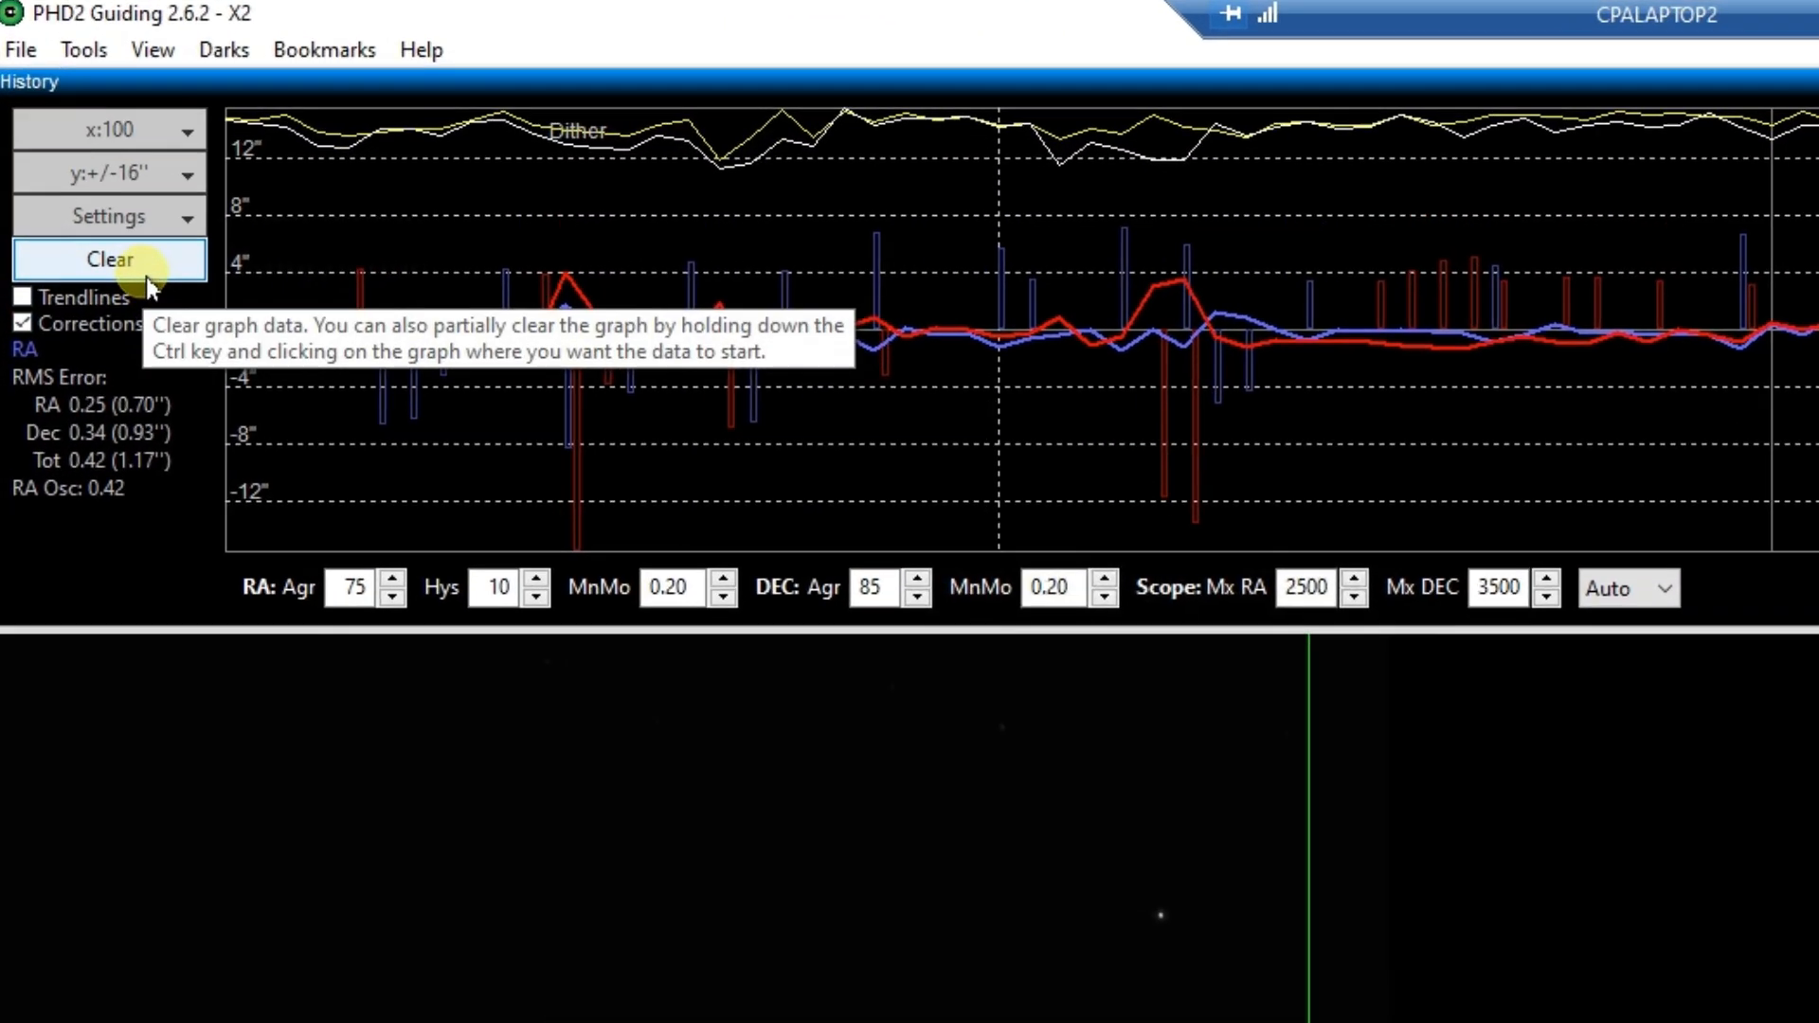
click(106, 259)
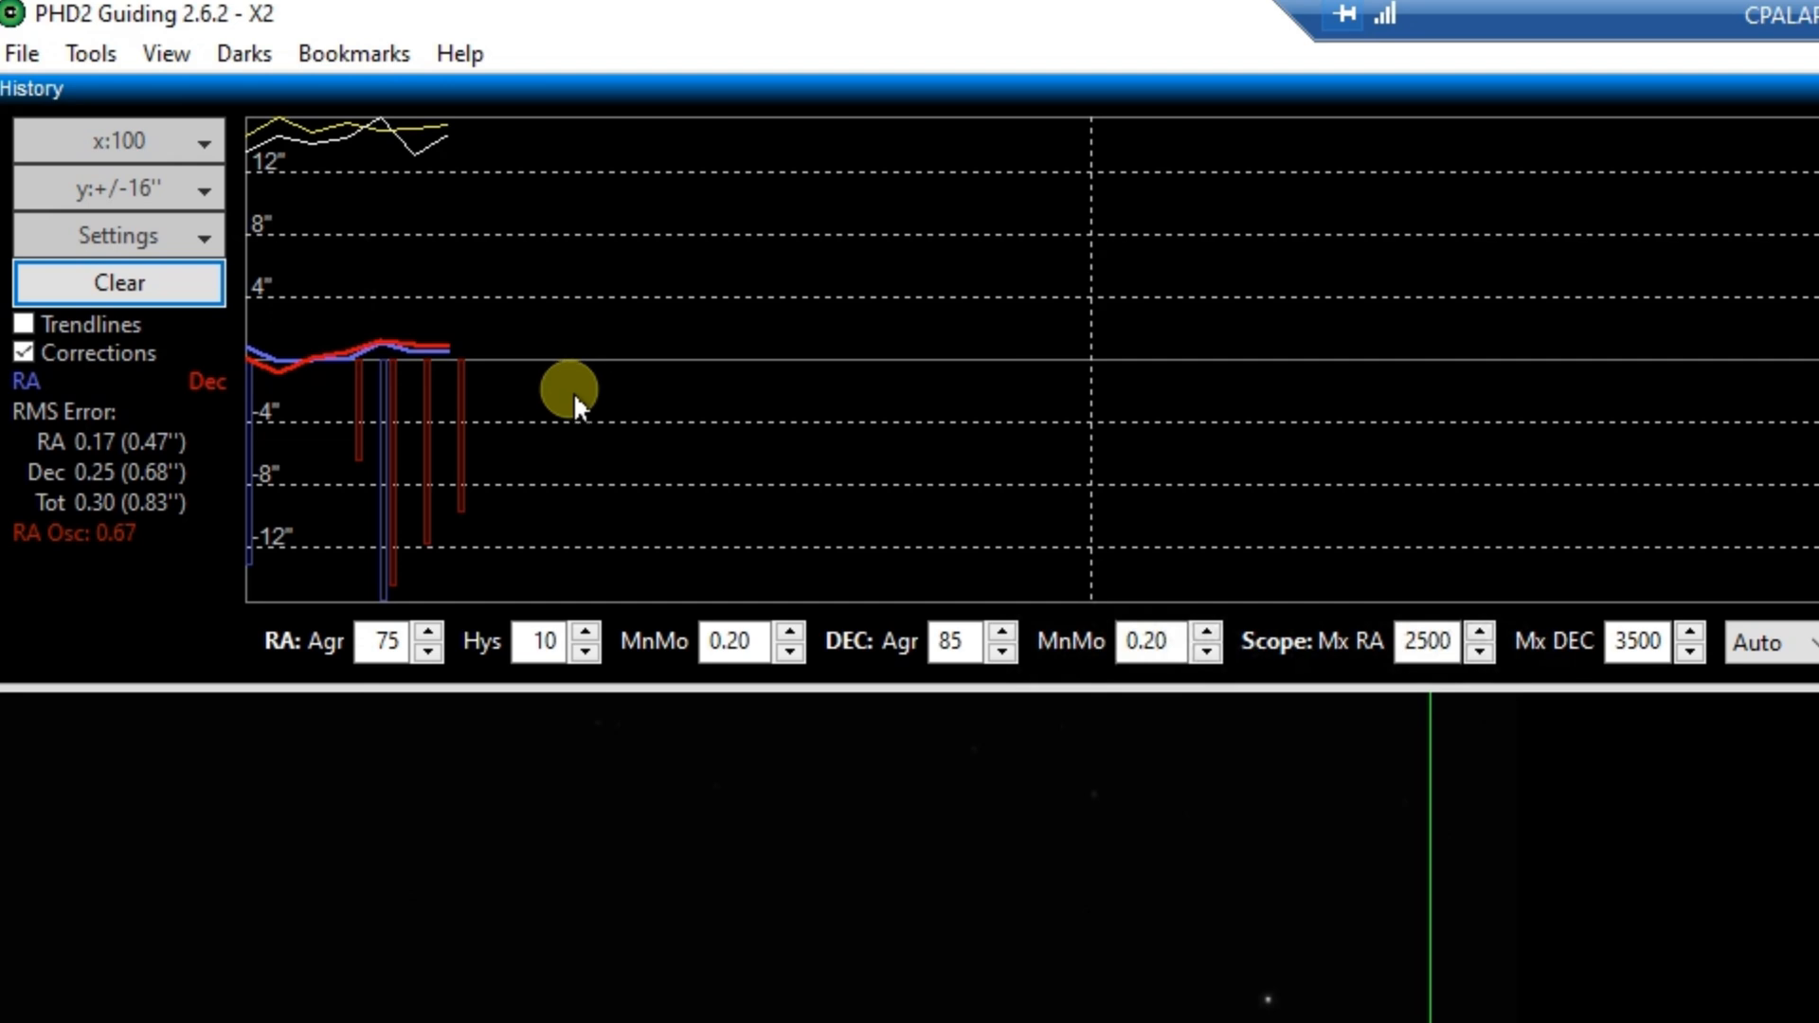
mouse_move(218, 524)
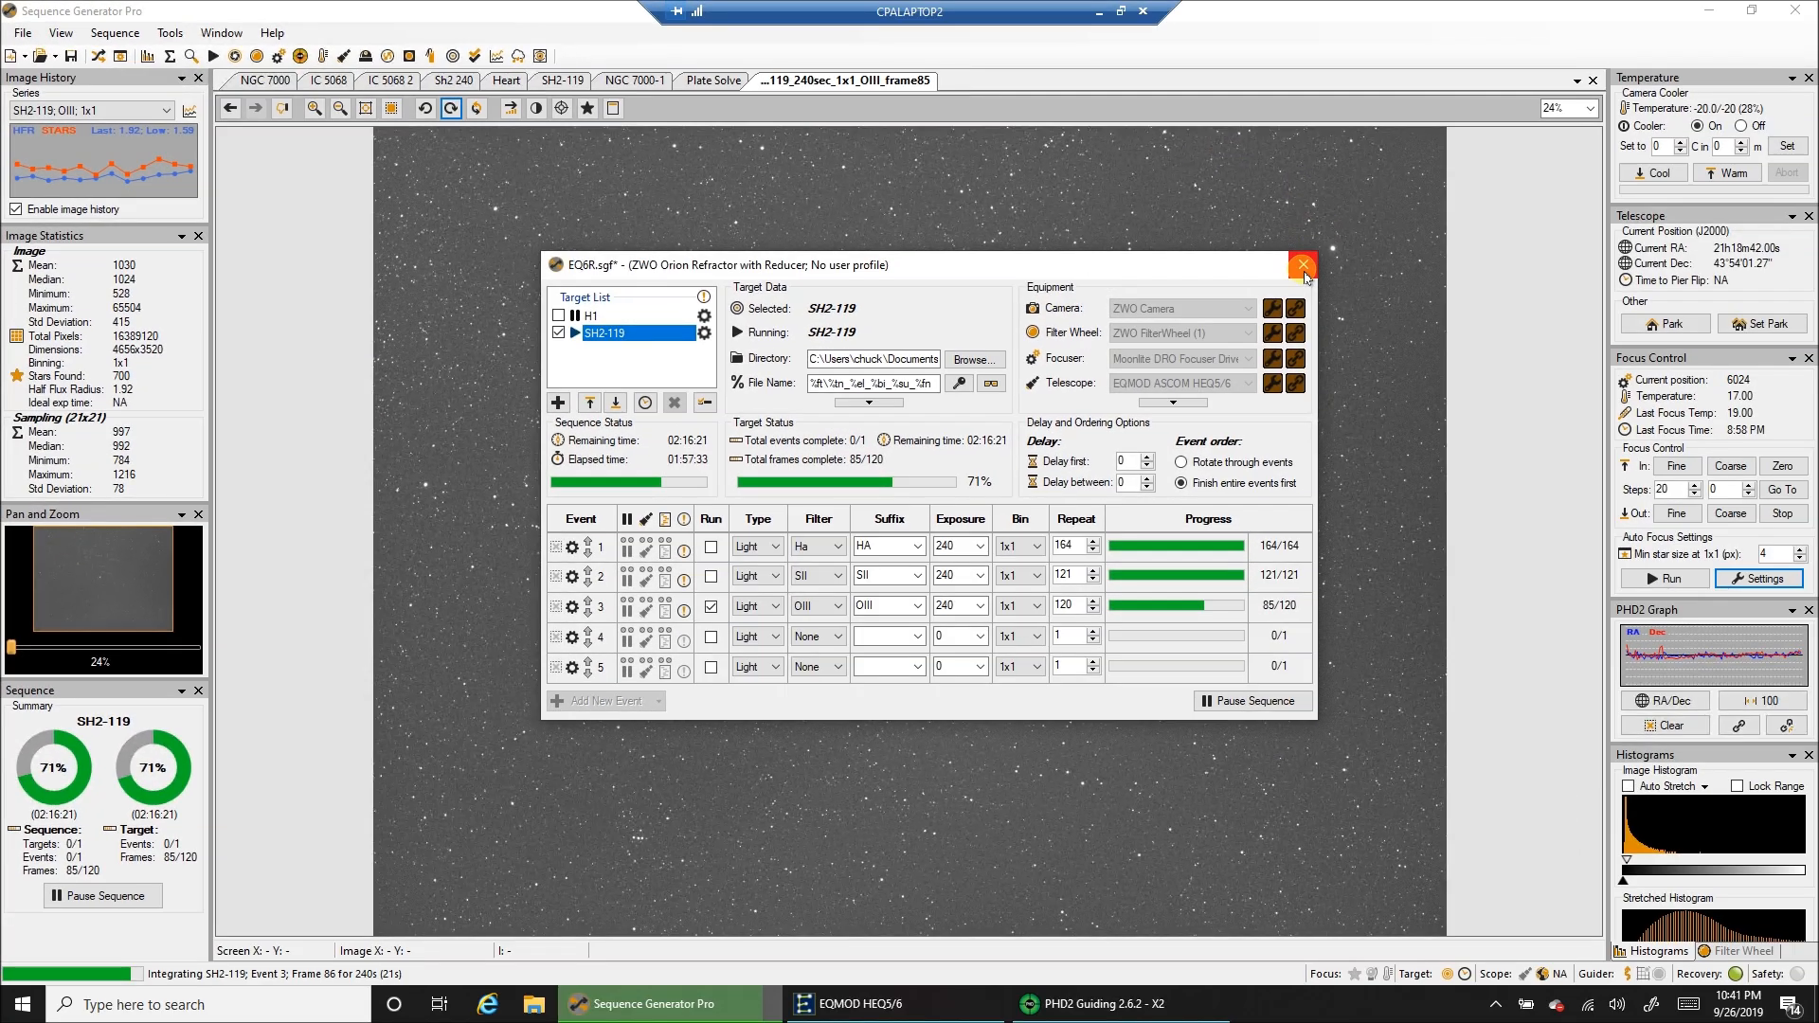
- Close the Sequence window and zoom into the OIII star sub with the Pan and Zoom slider
click(1304, 263)
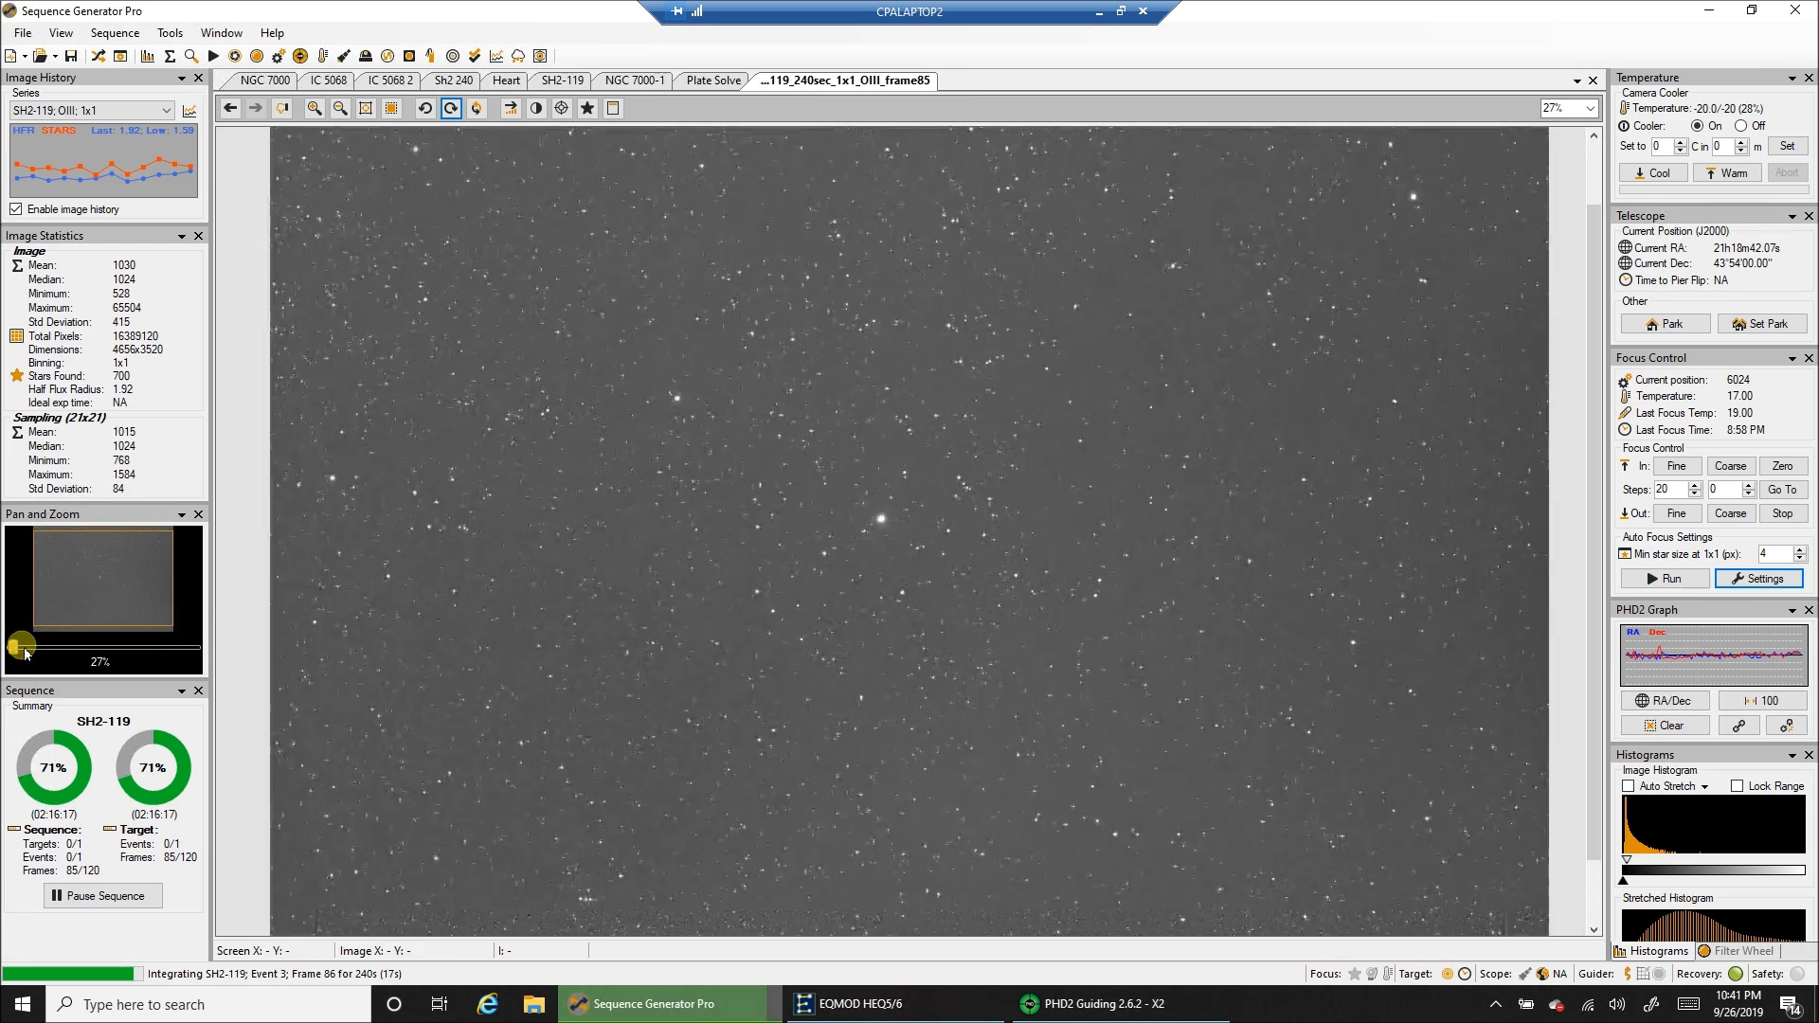
click(292, 108)
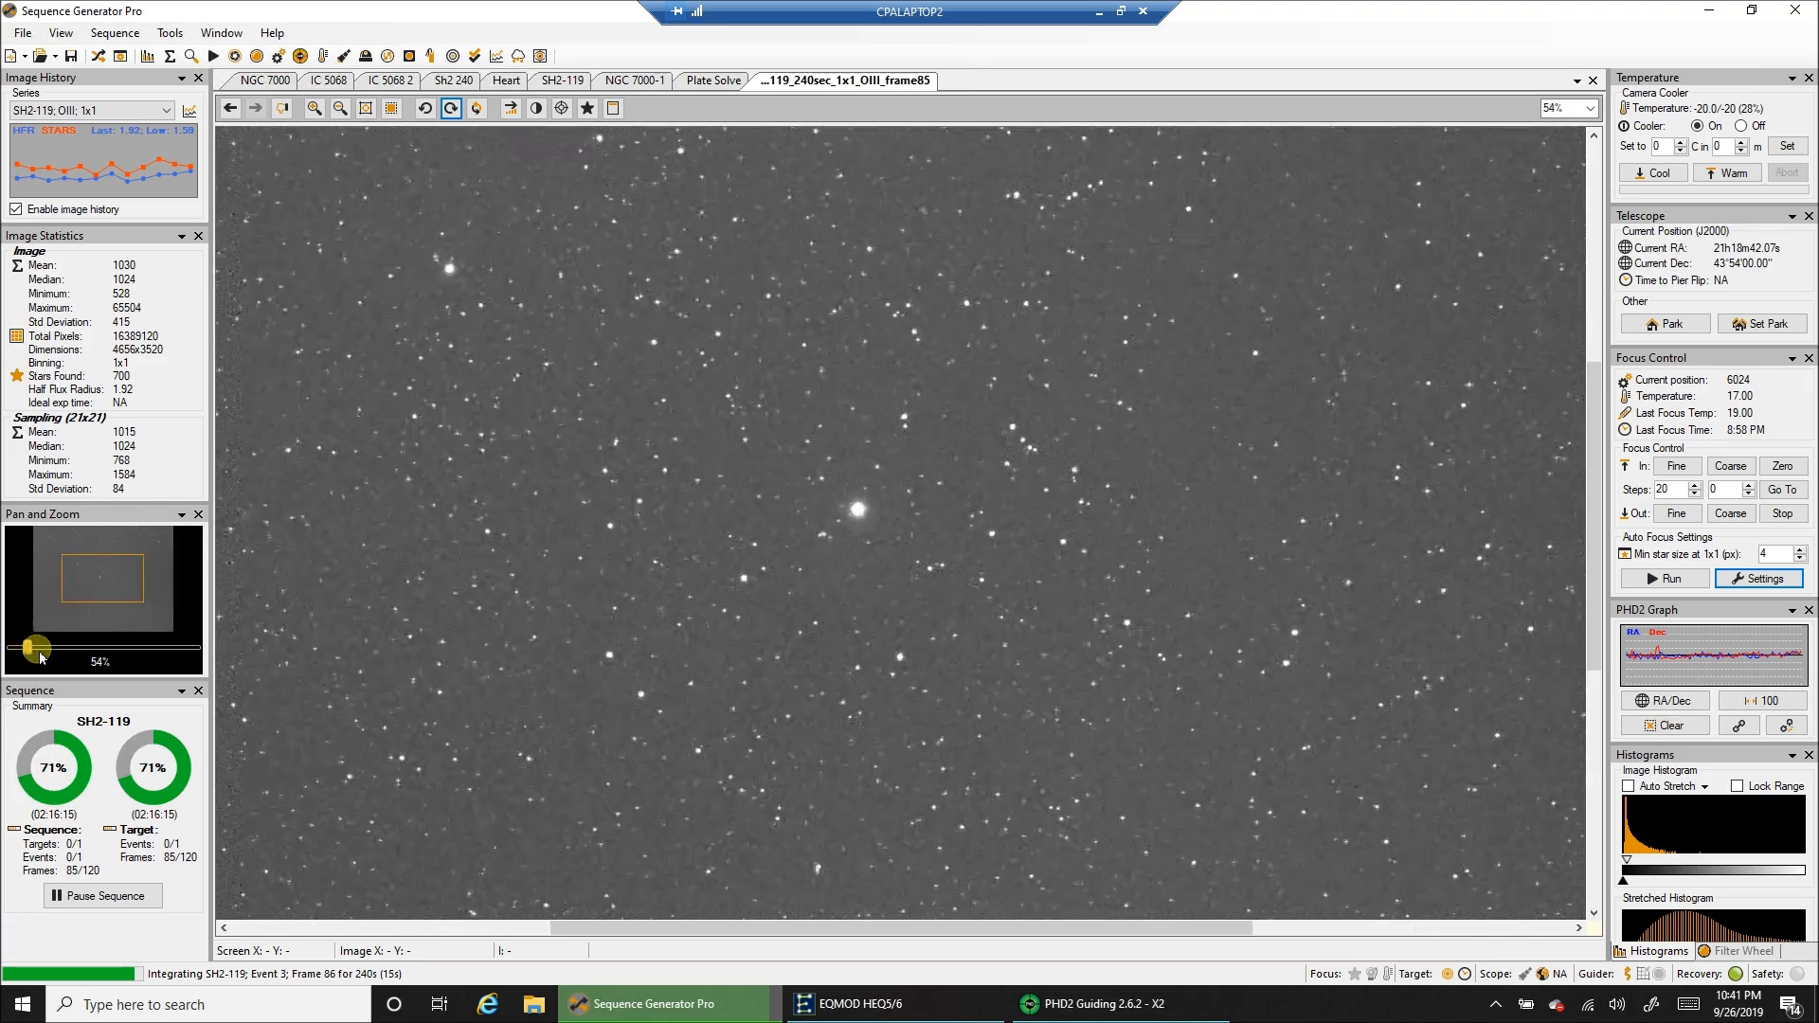
drag(38, 646, 52, 650)
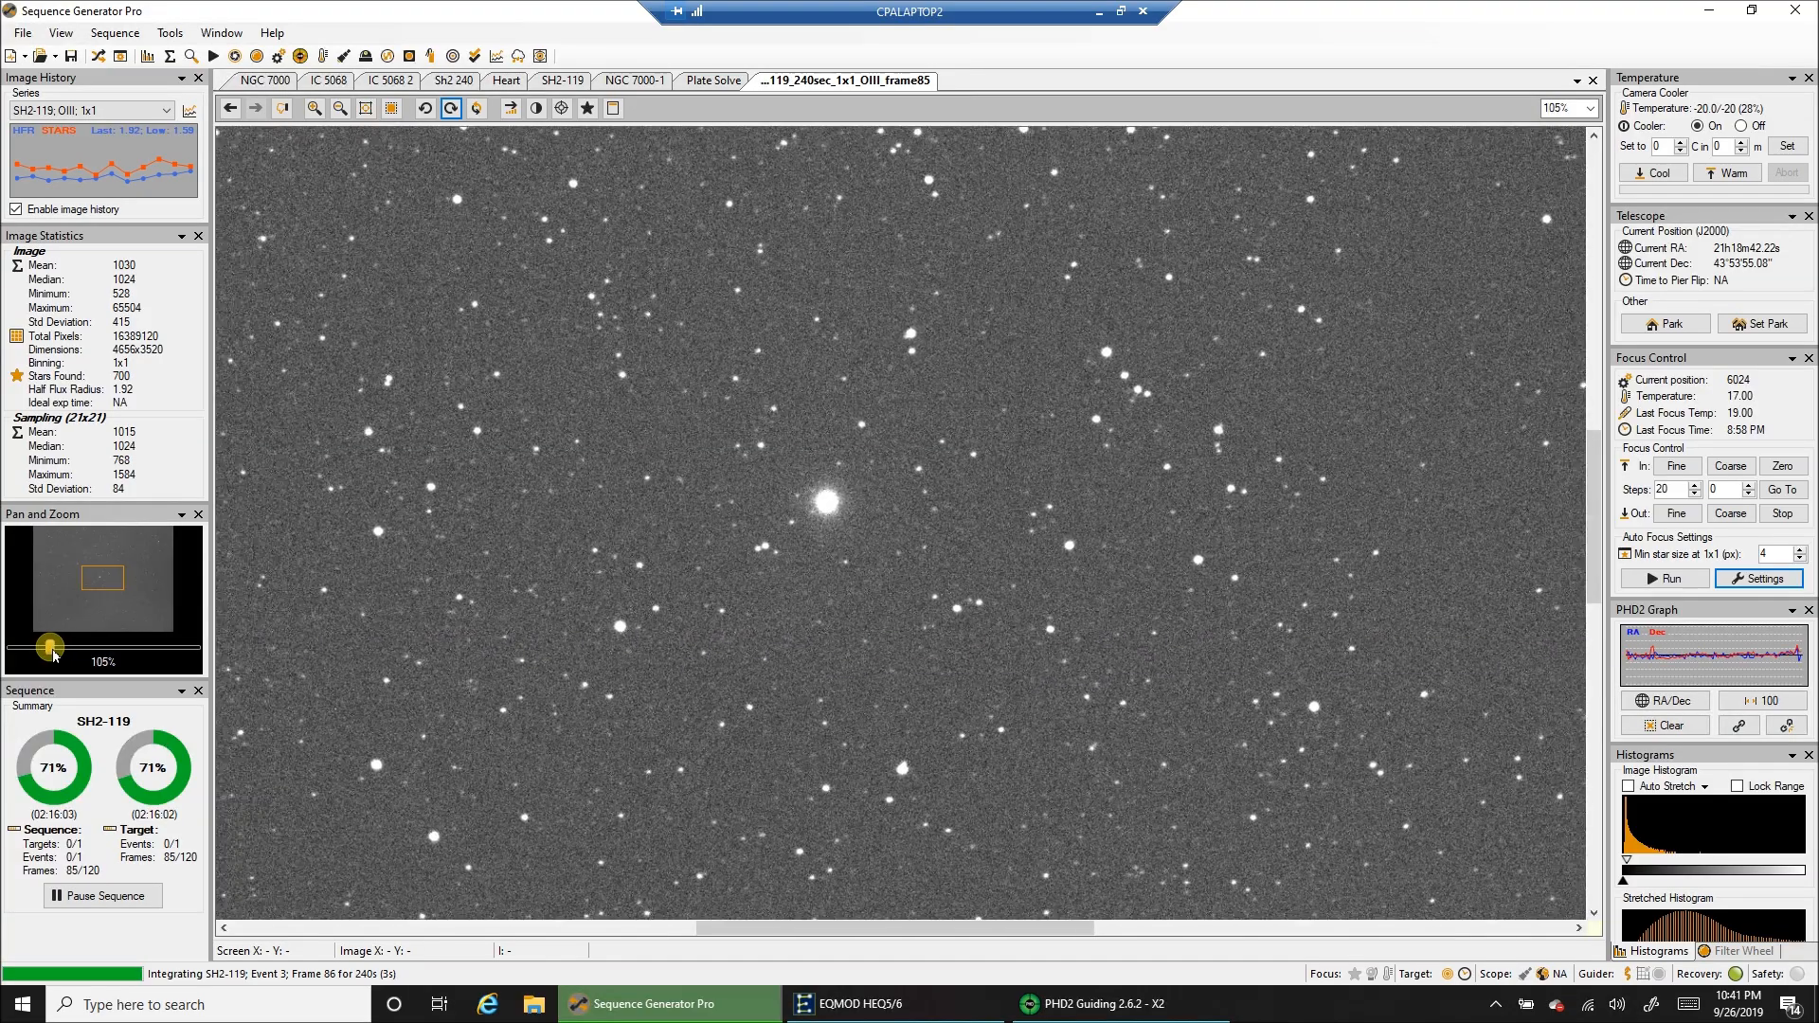
drag(53, 644, 21, 657)
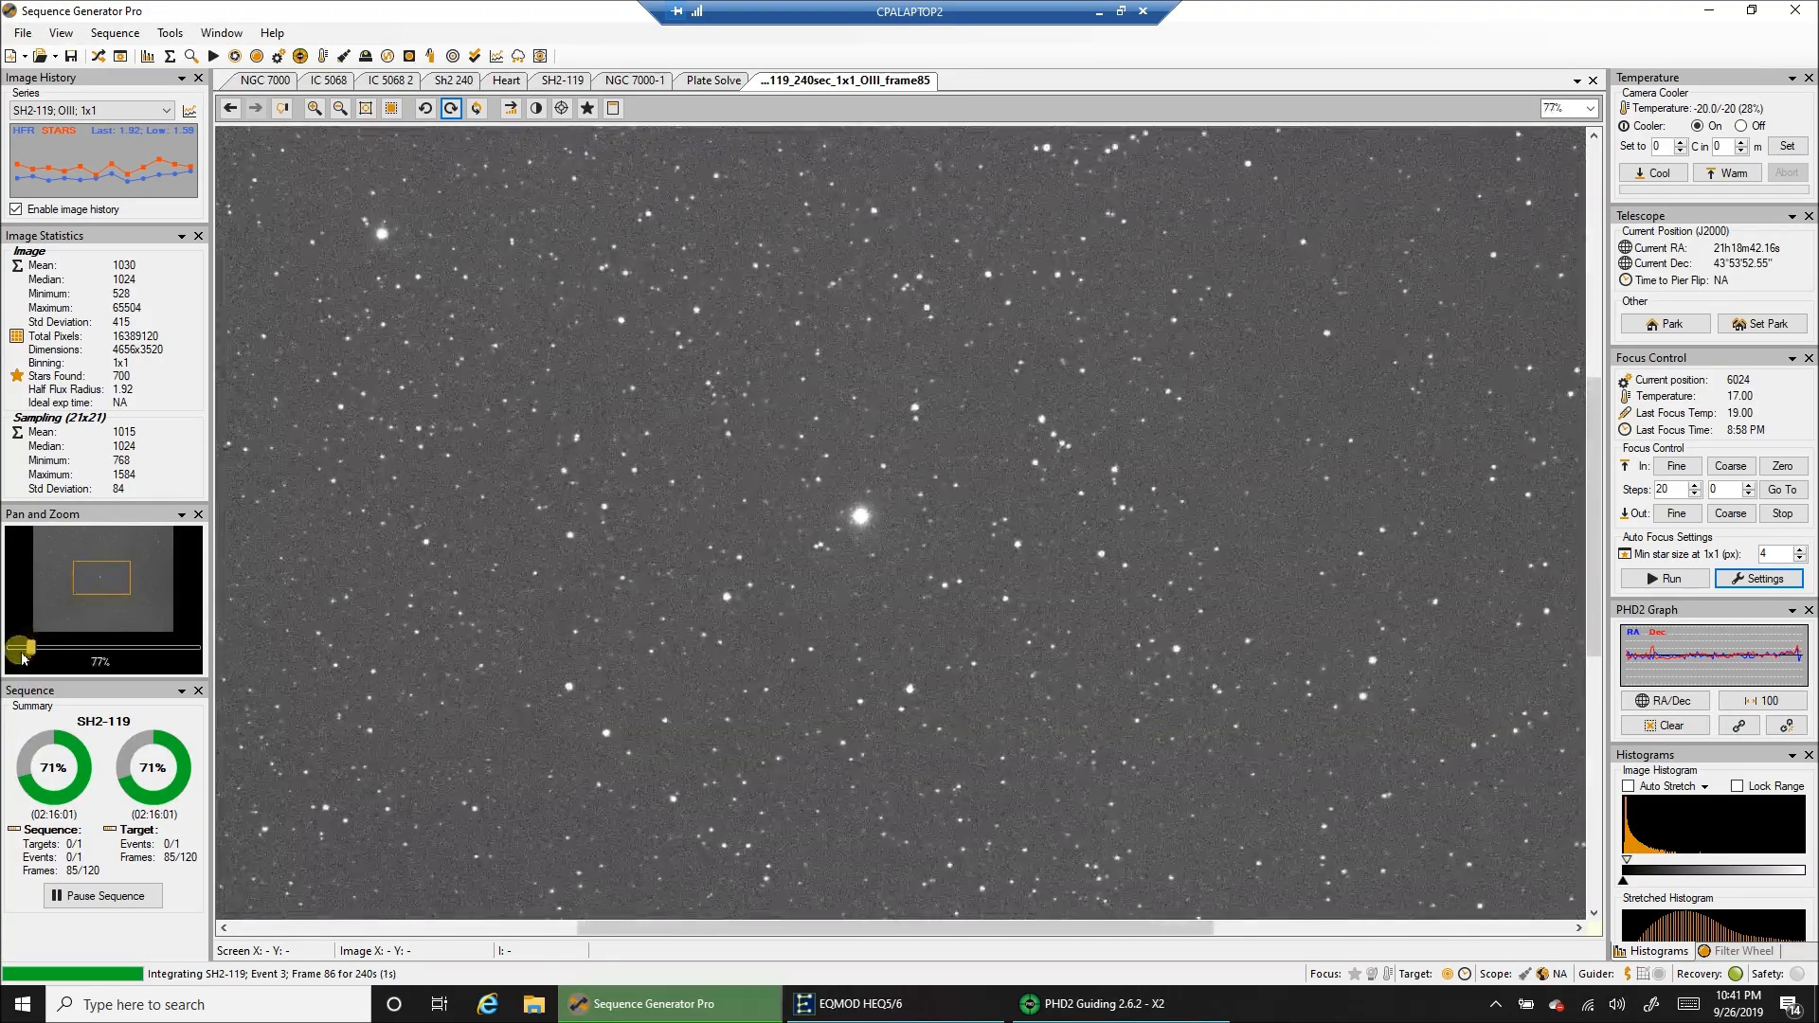
click(314, 108)
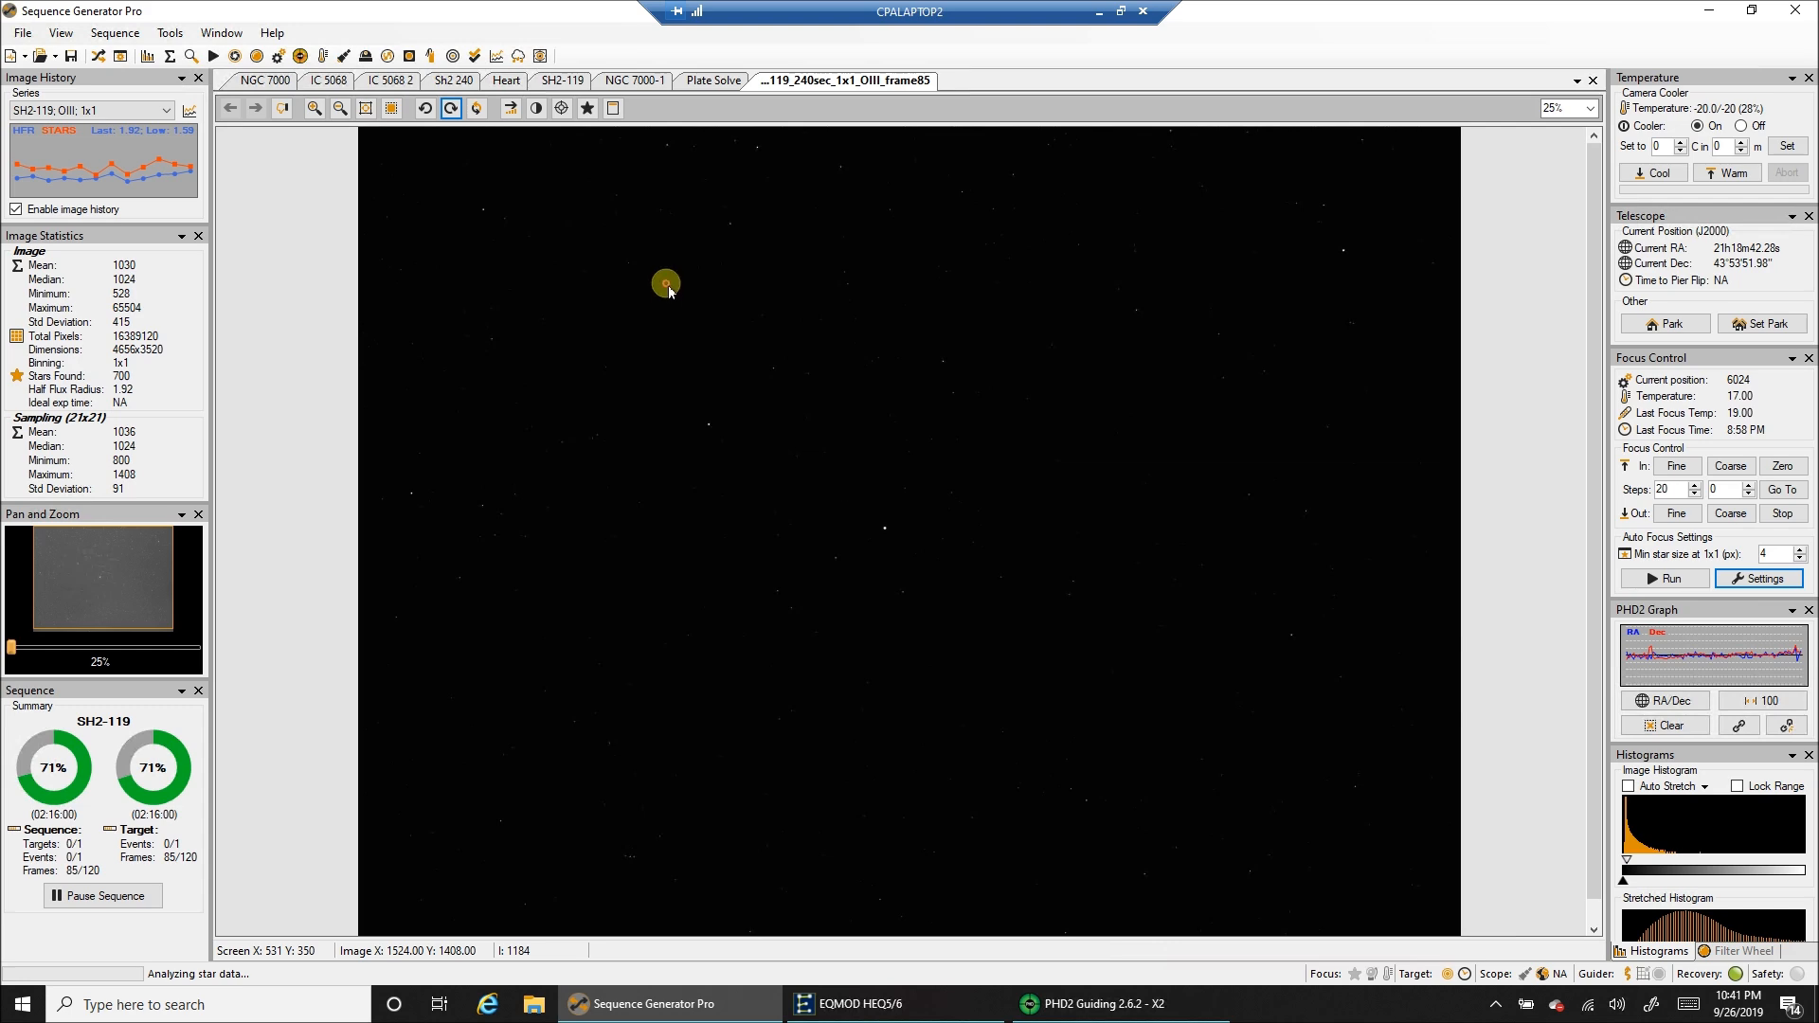
- Apply an Auto Stretch - Medium to the new OIII frame 86
right_click(665, 284)
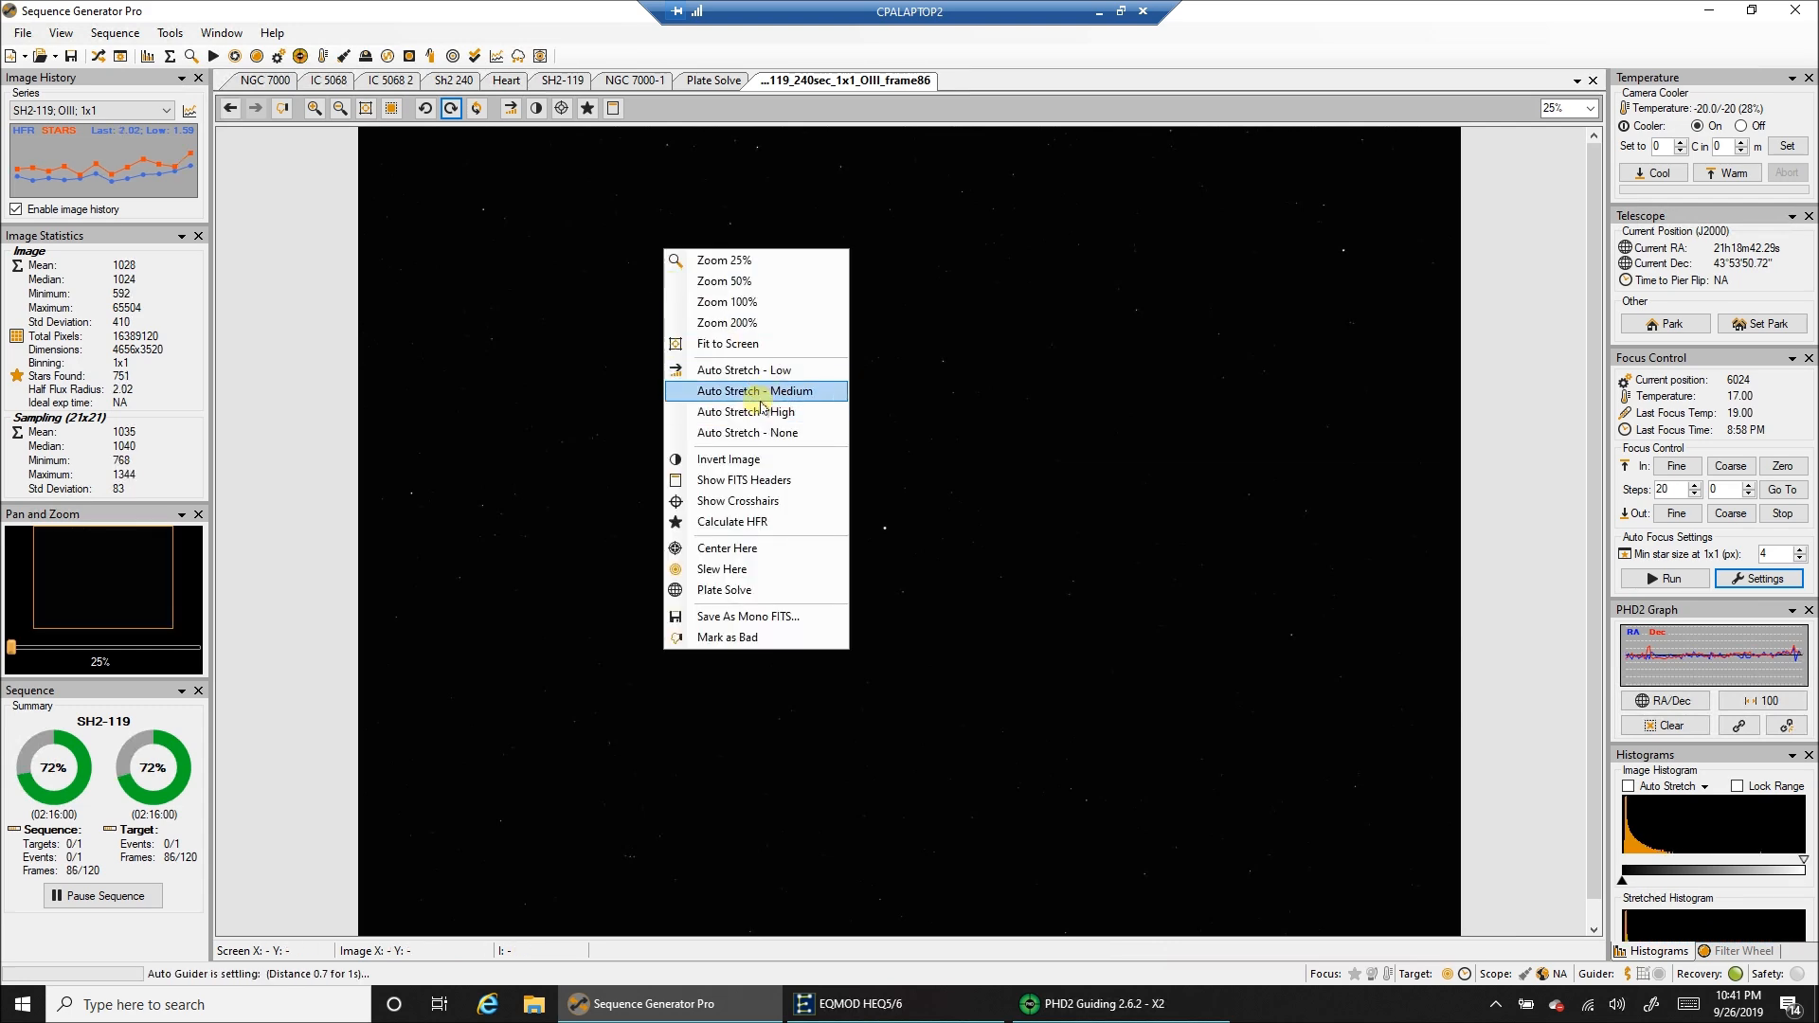
click(754, 390)
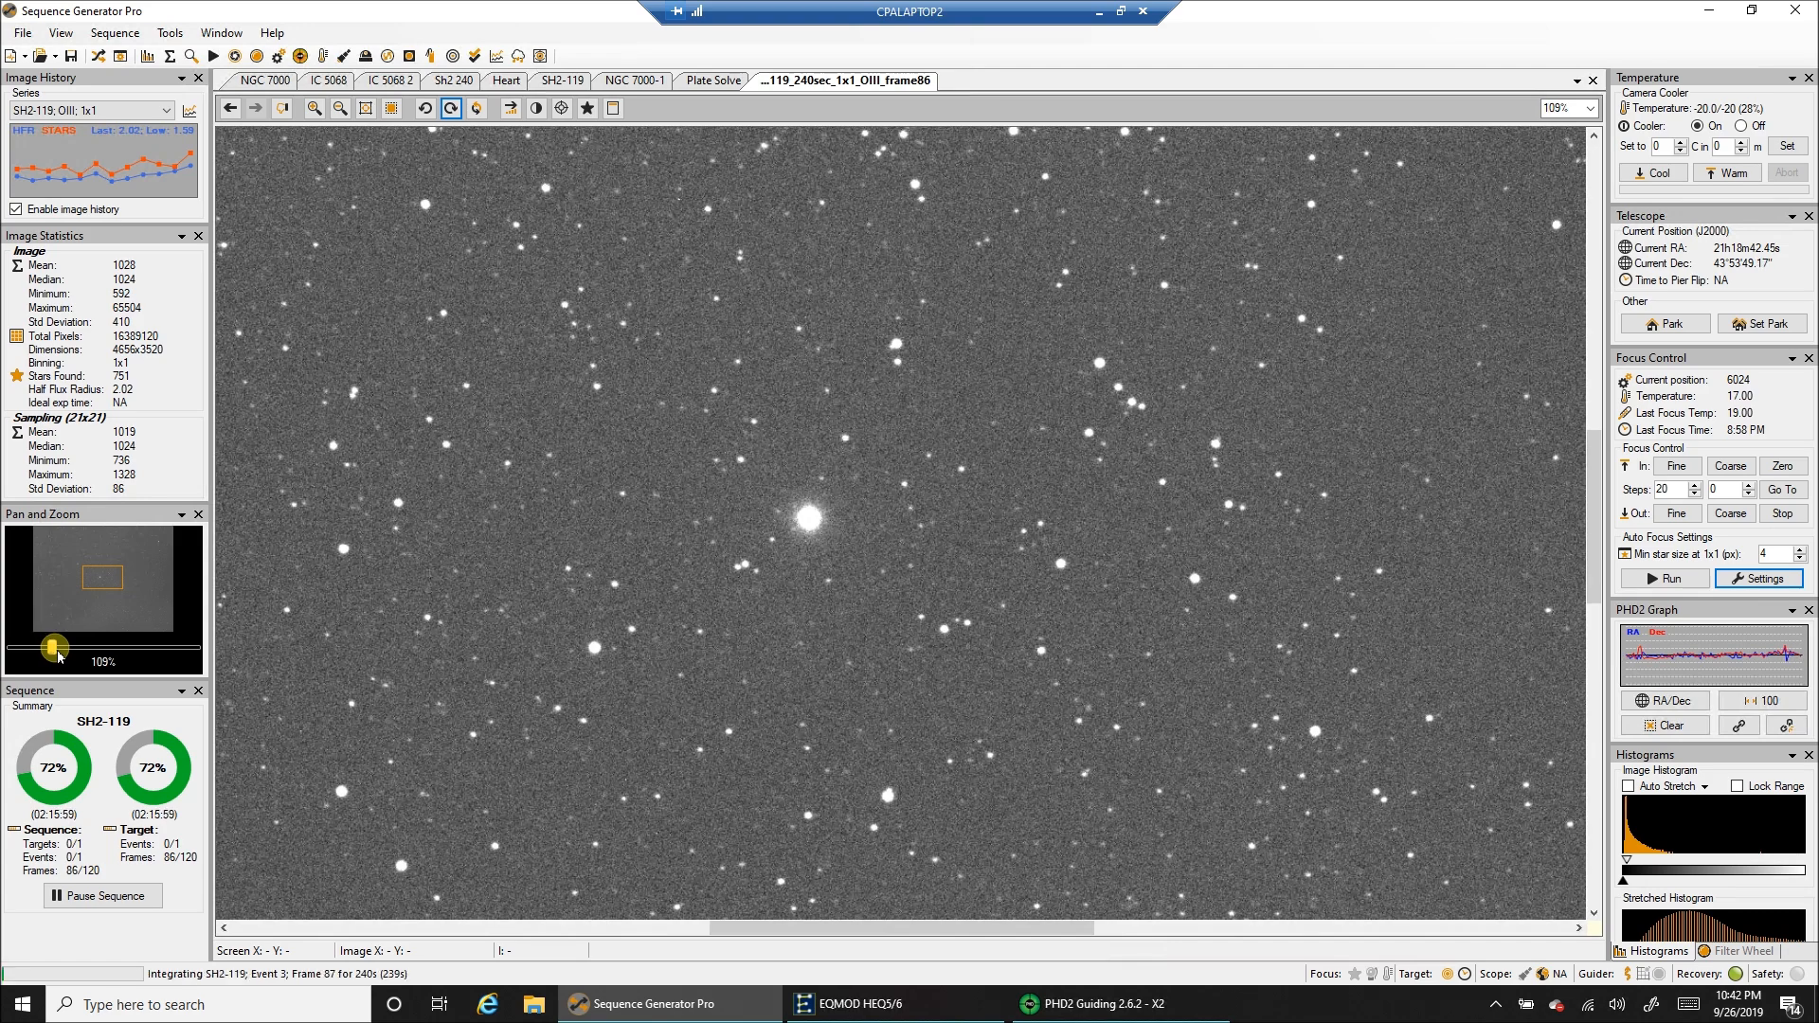
mouse_move(1097, 413)
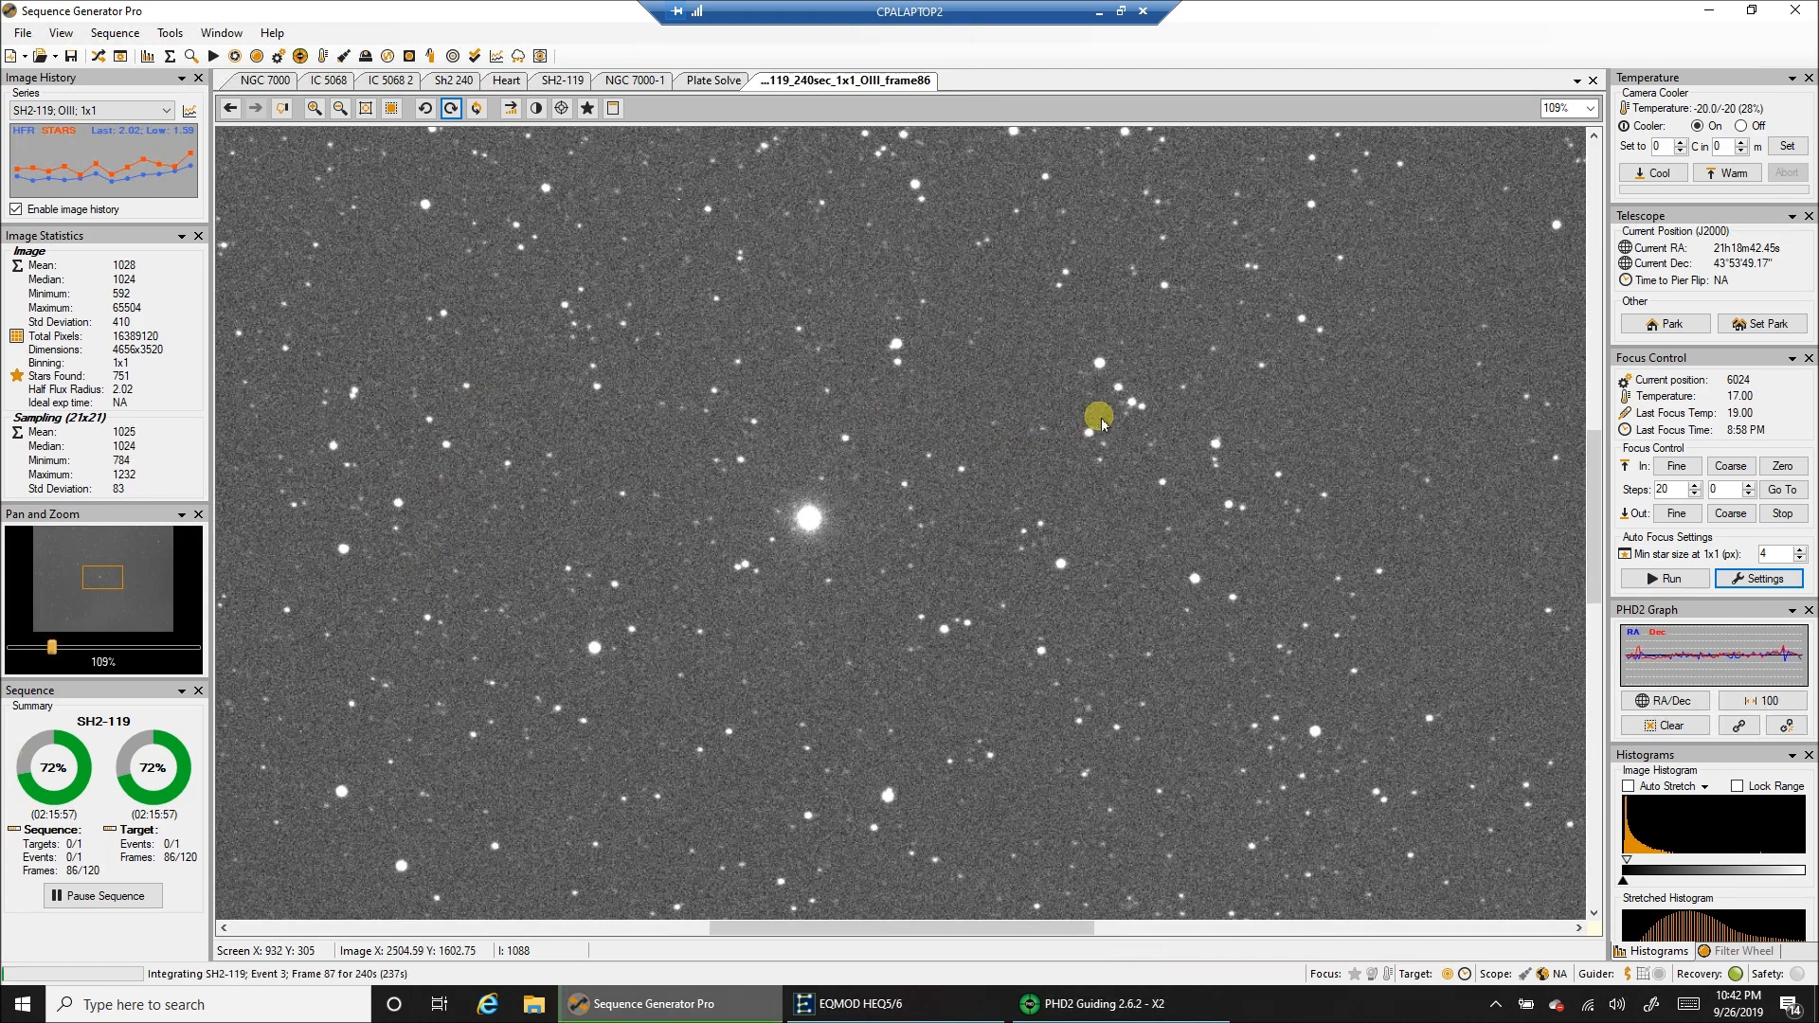